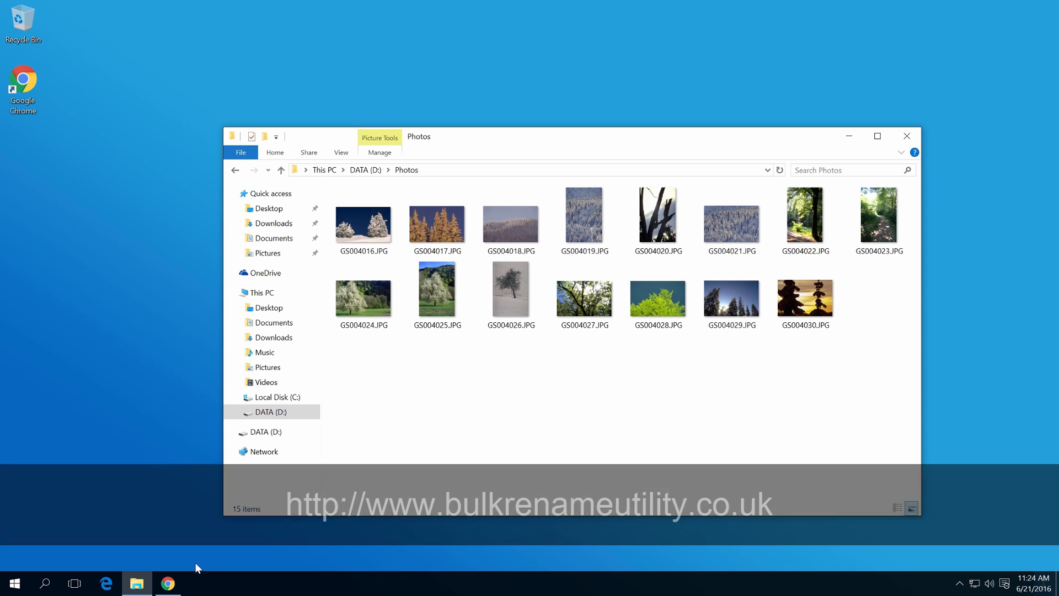
Download the BRU_setup_3.0.0.1.exe installer from the Bulk Rename Utility site's download page.
click(167, 582)
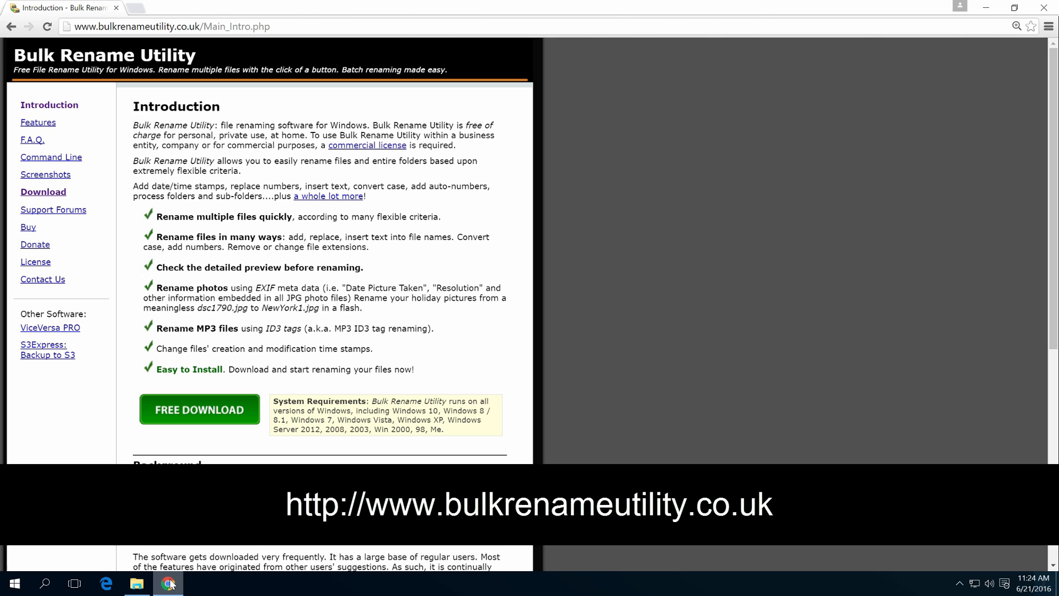
scroll(down, 3)
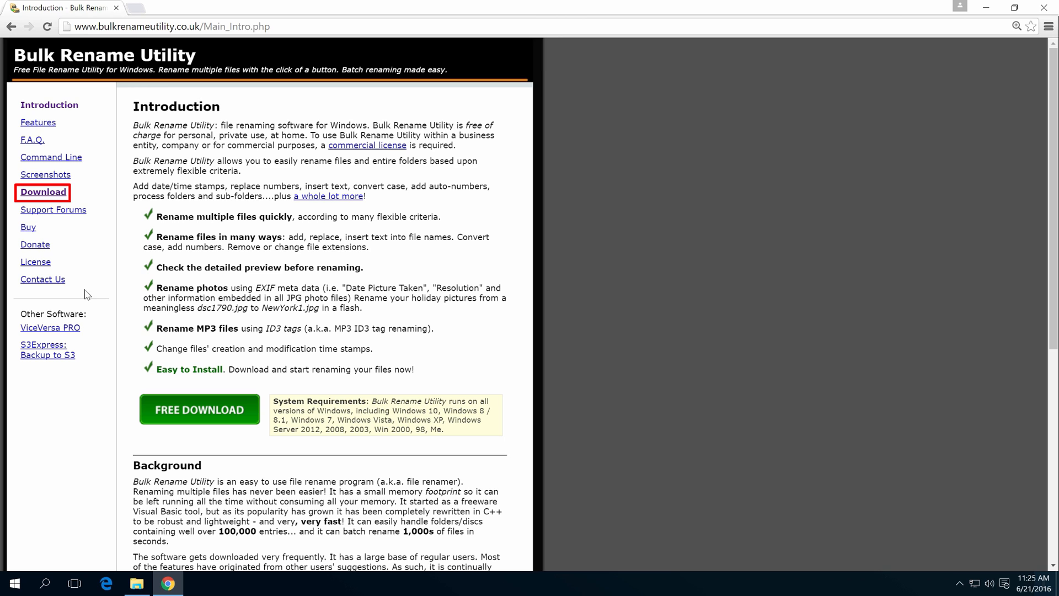
click(43, 191)
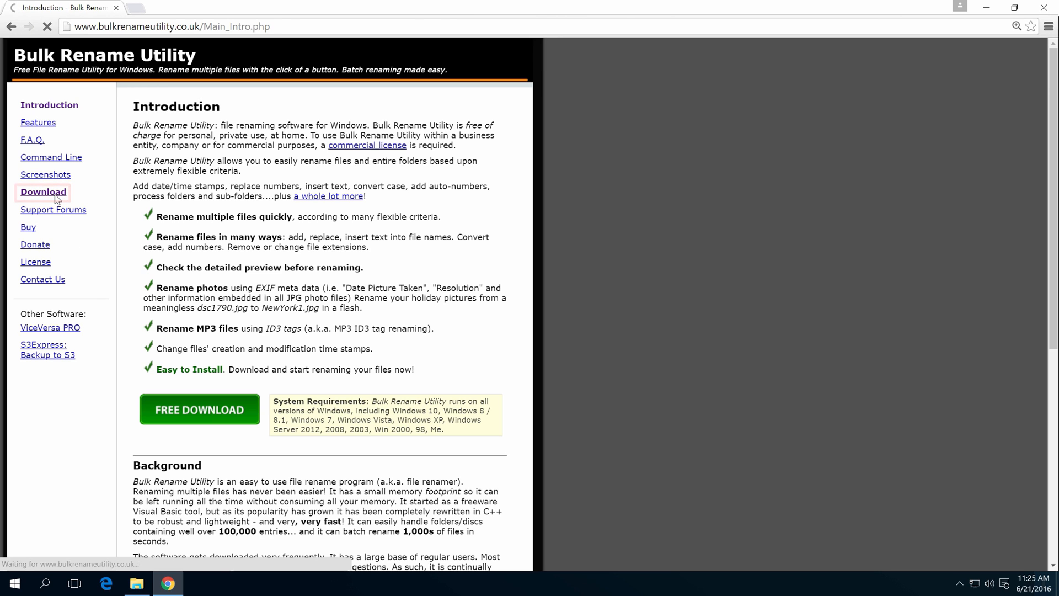
click(43, 192)
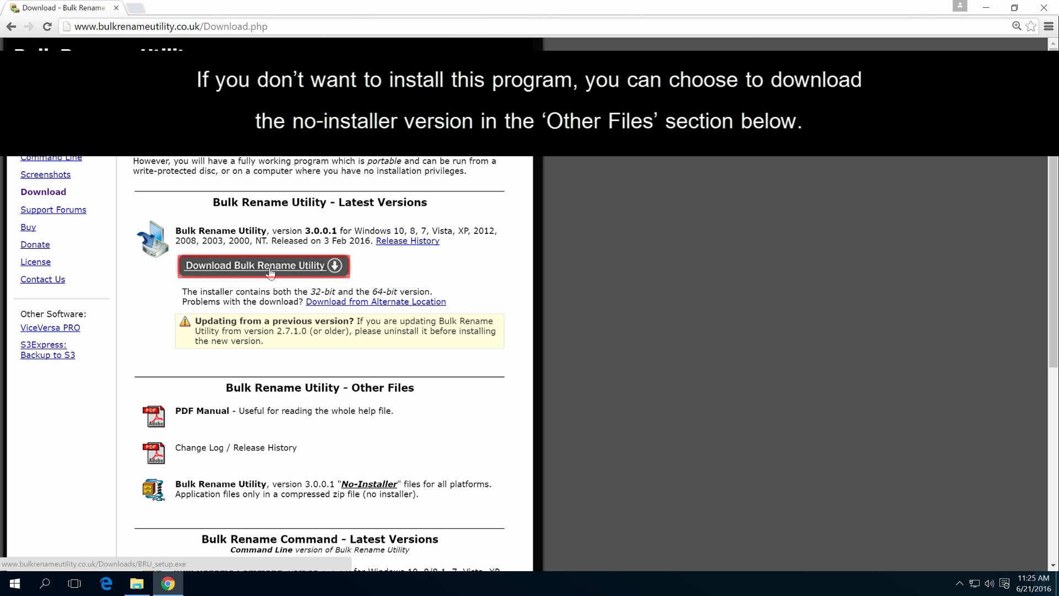
click(263, 264)
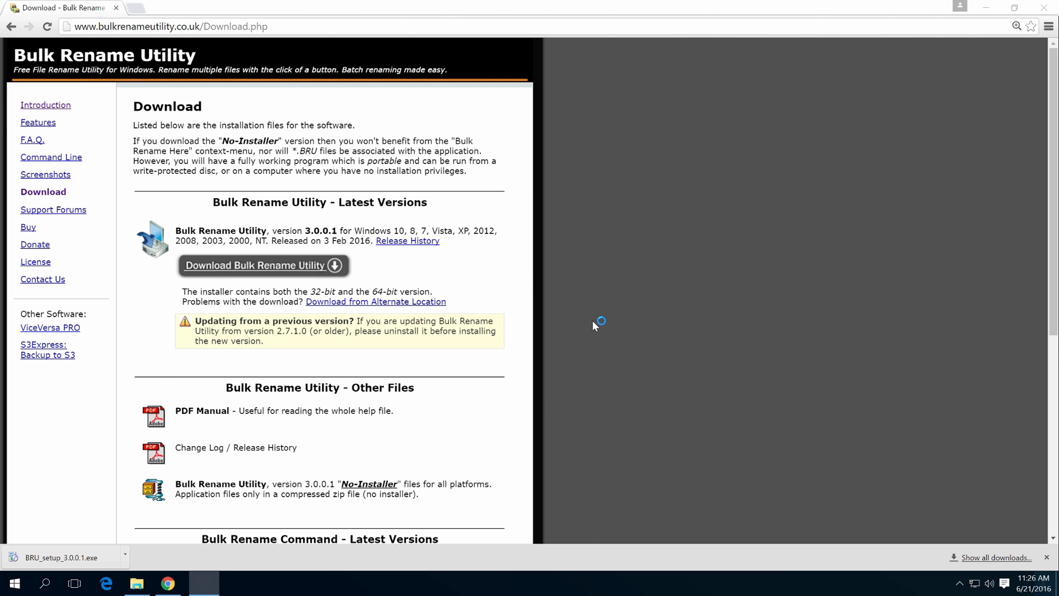
Run BRU_setup_3.0.0.1.exe and install to C:\Program Files\Bulk Rename Utility.
click(61, 557)
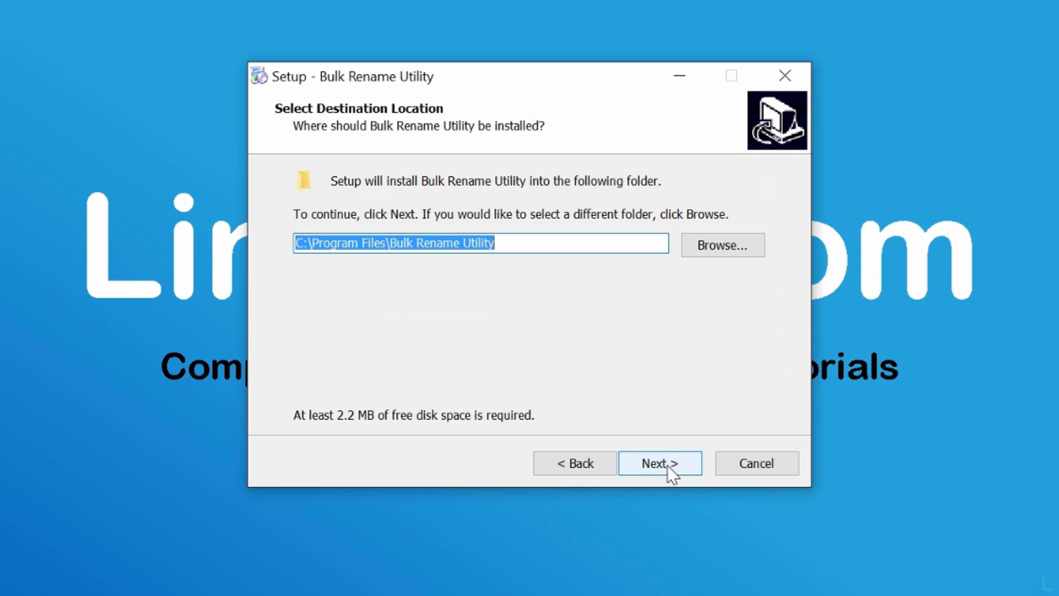
click(660, 464)
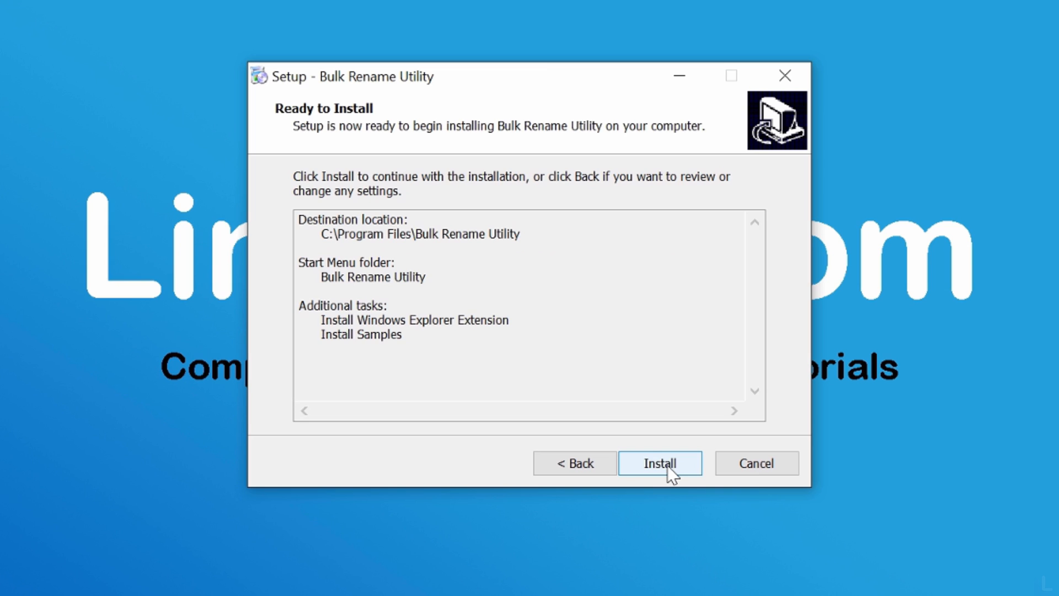
click(659, 462)
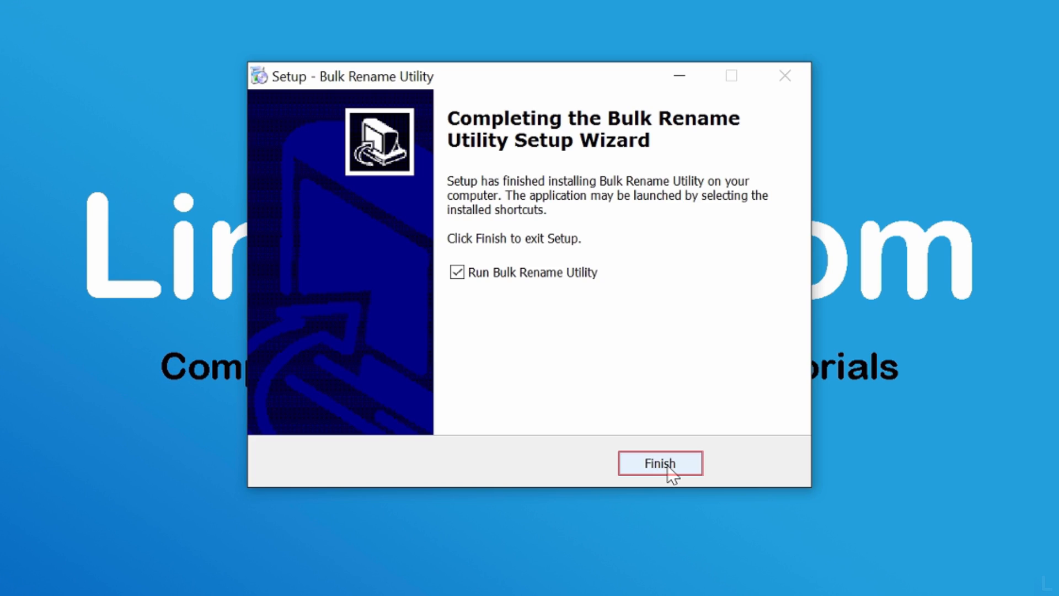
Launch the program and browse to DATA (D:) > Photos so its 15 JPG files are listed.
click(659, 463)
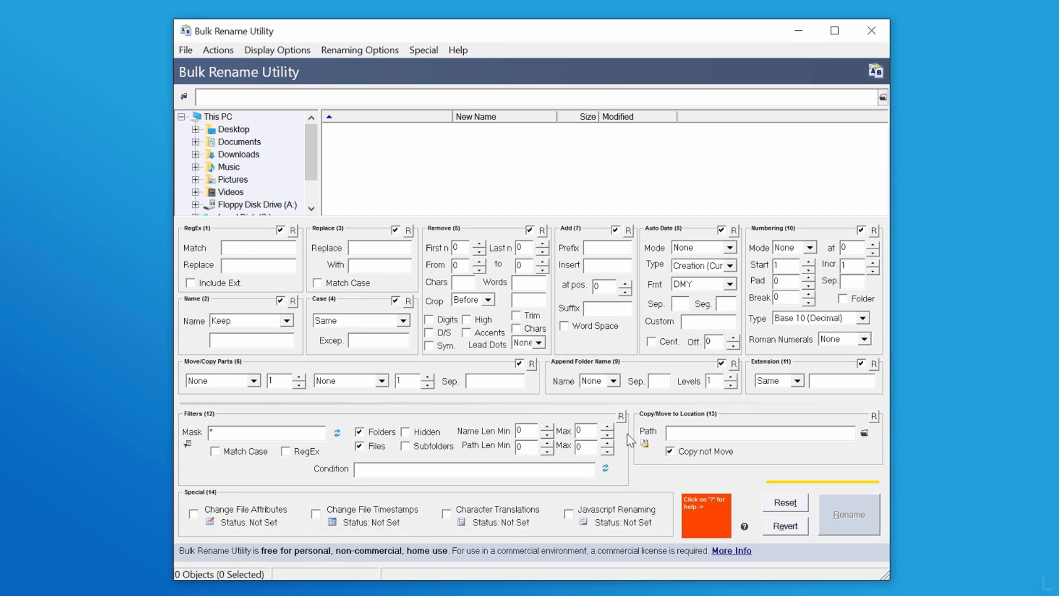
mouse_move(556, 366)
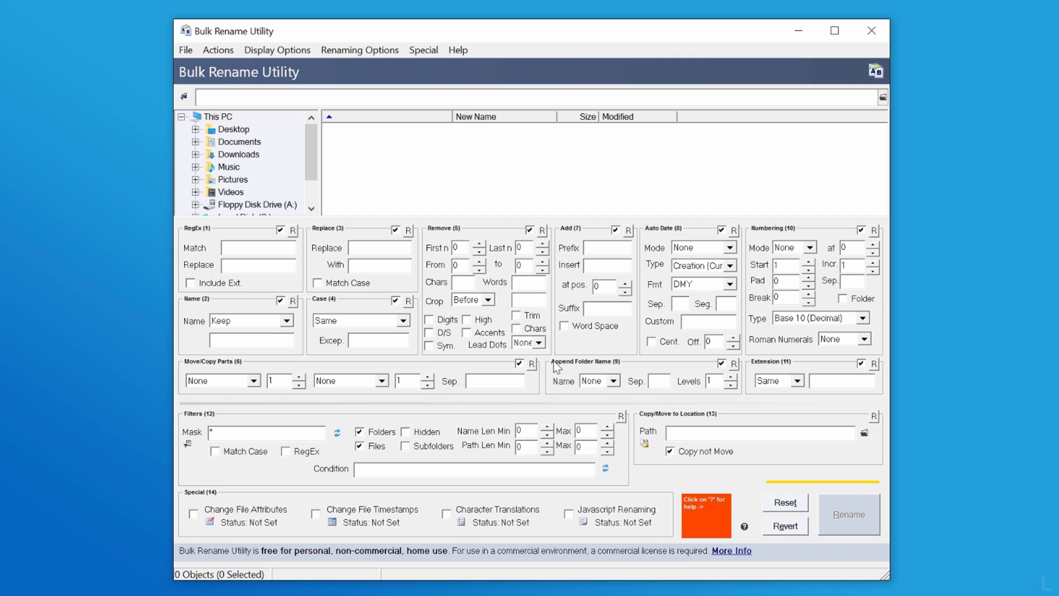
scroll(down, 3)
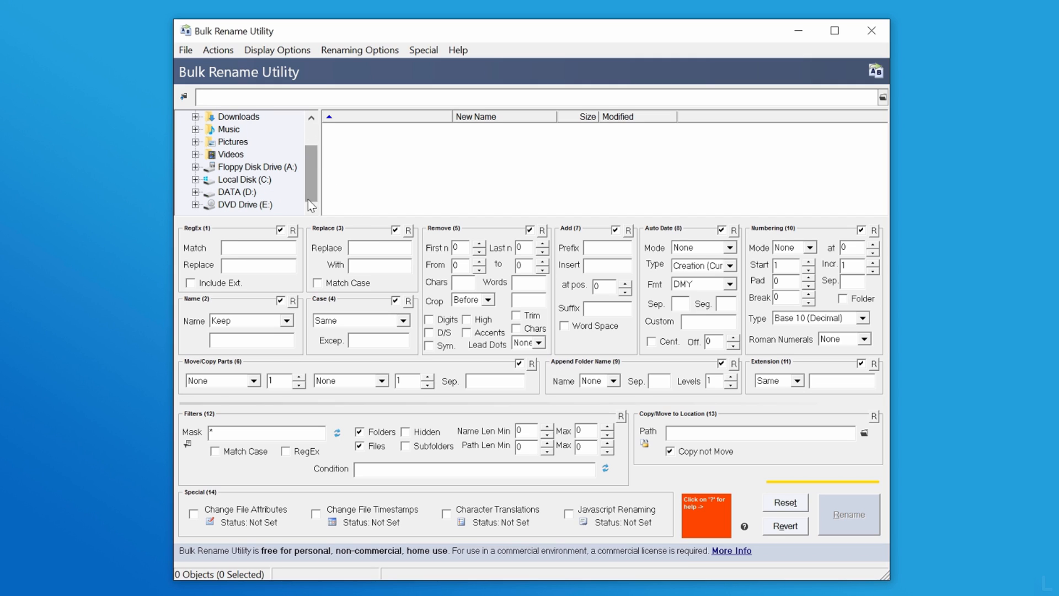
click(236, 191)
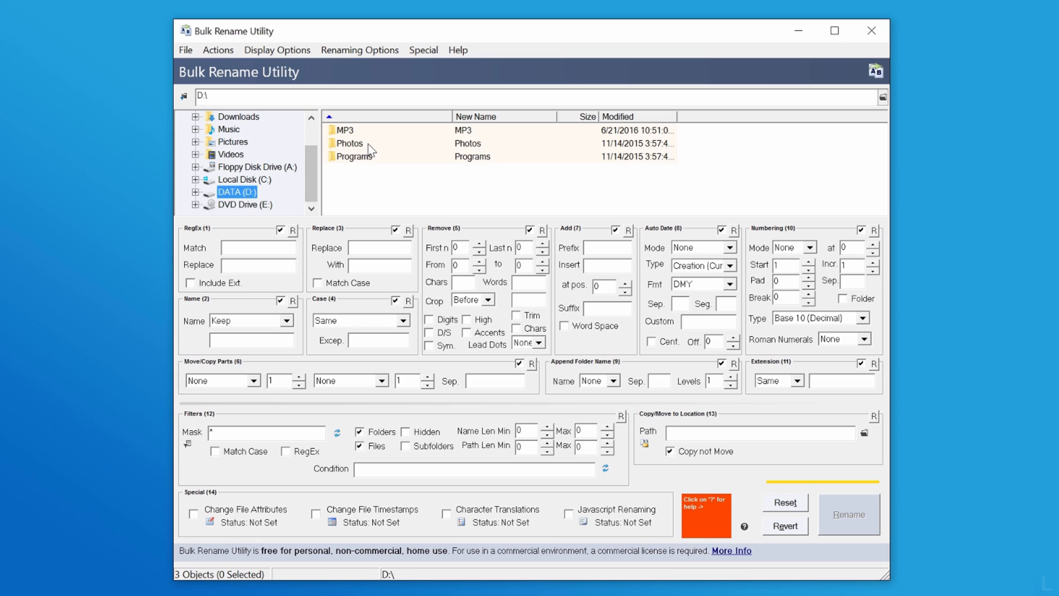
double_click(350, 142)
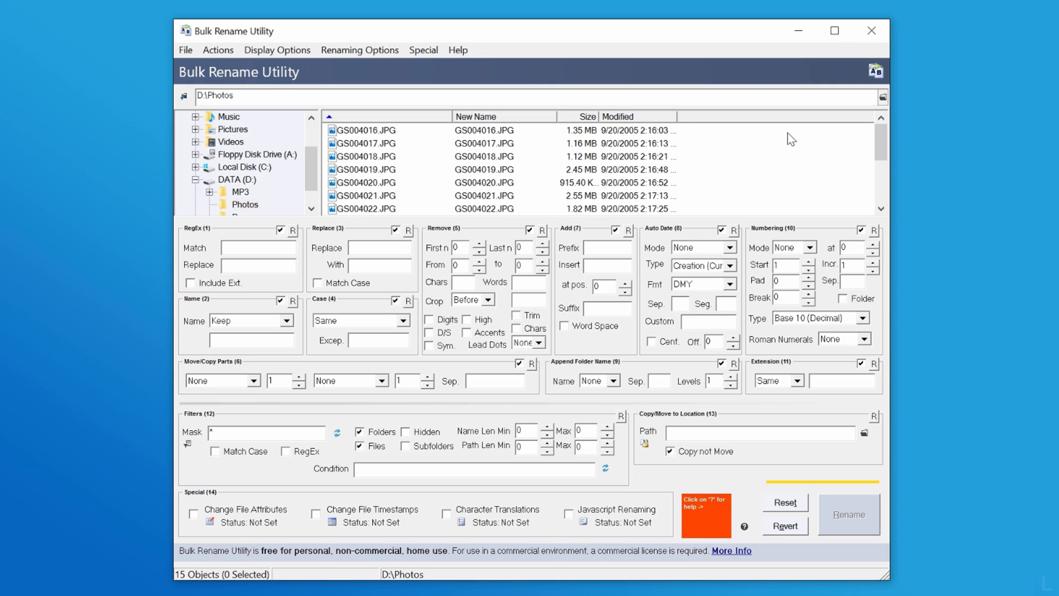
scroll(down, 3)
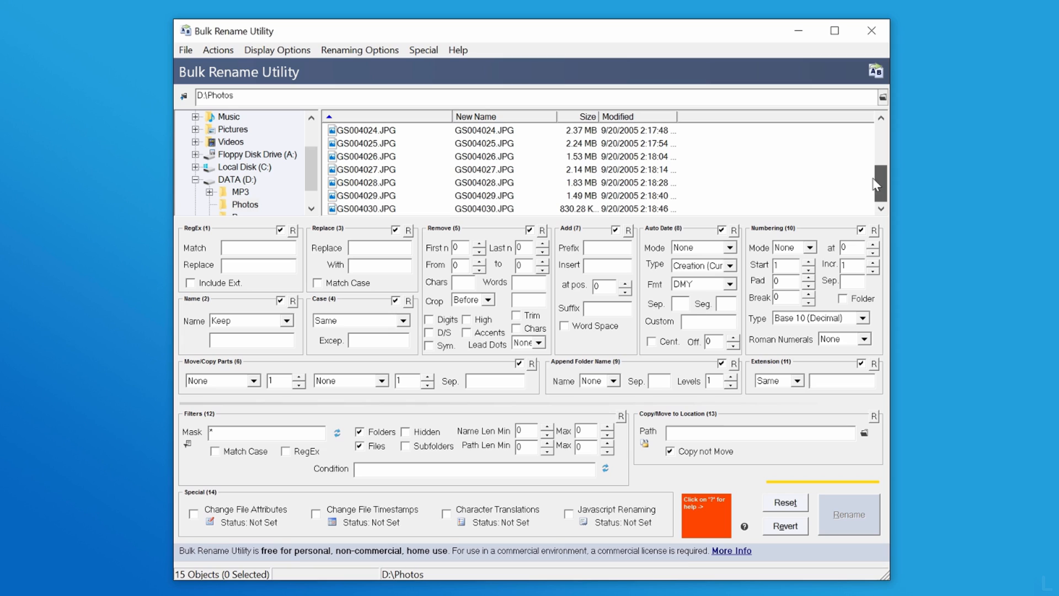
scroll(up, 3)
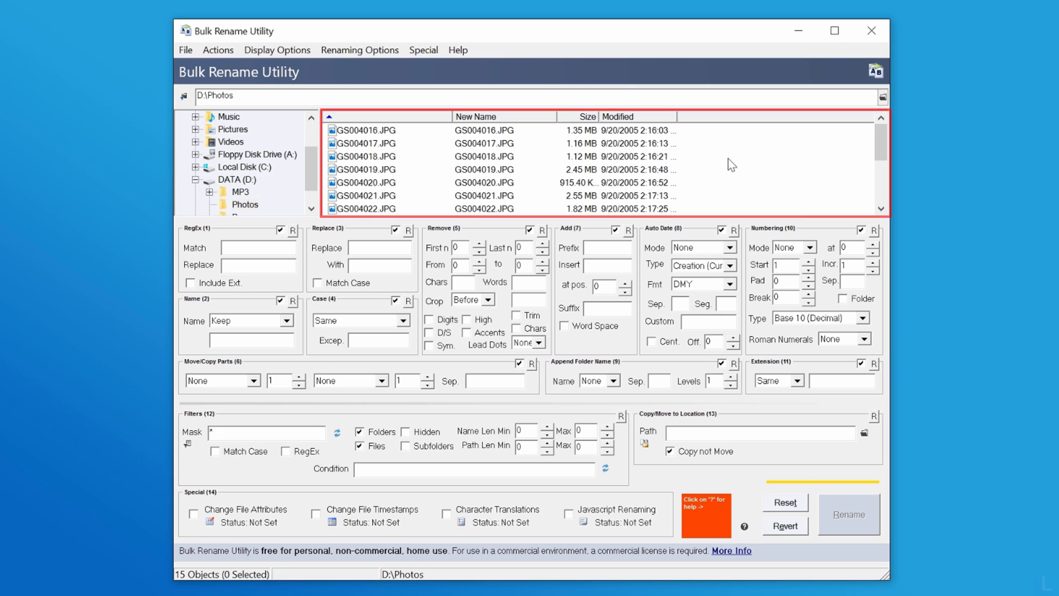
Select all 15 photos, Ctrl-adding GS004020.JPG back into the selection.
key(ctrl+a)
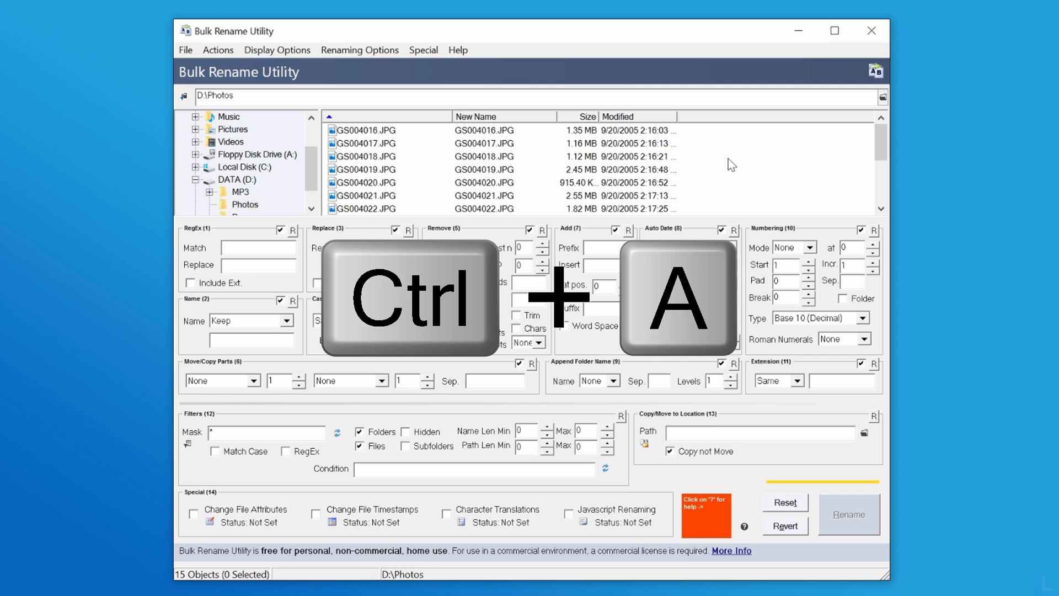
key(ctrl+a)
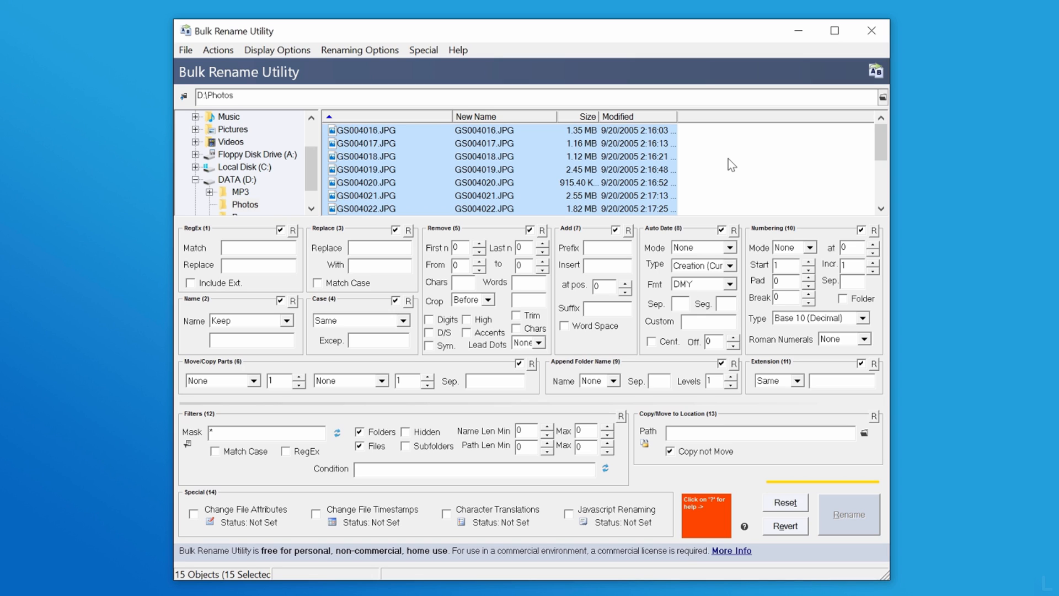
key(ctrl)
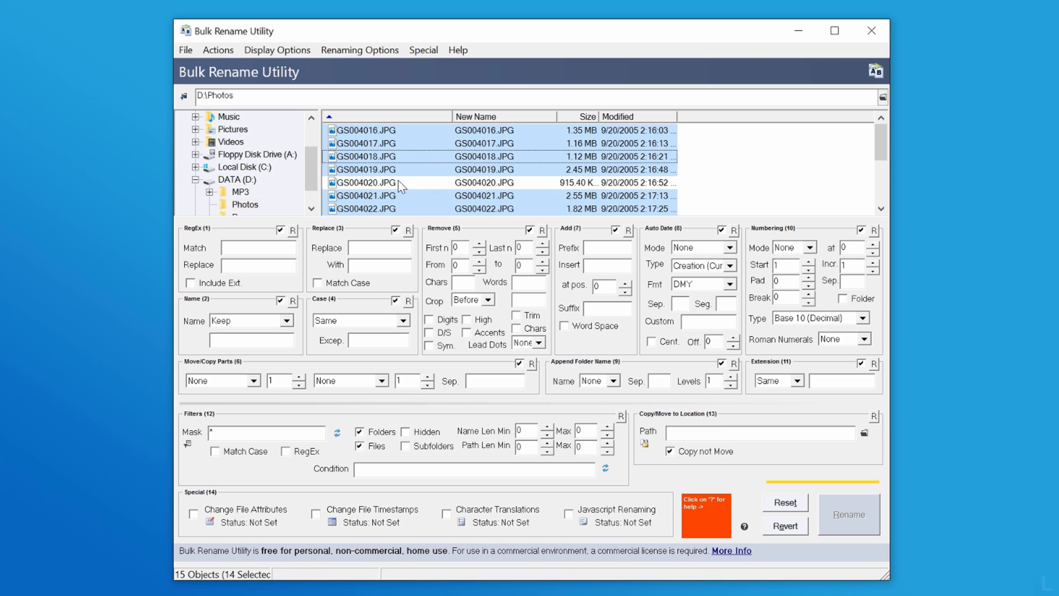
click(365, 182)
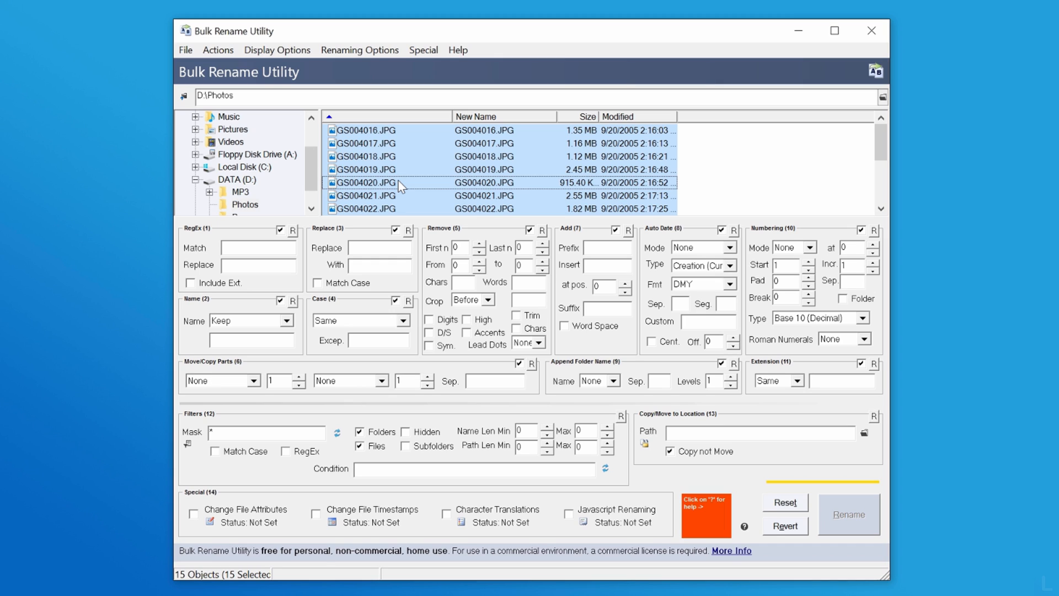
click(341, 117)
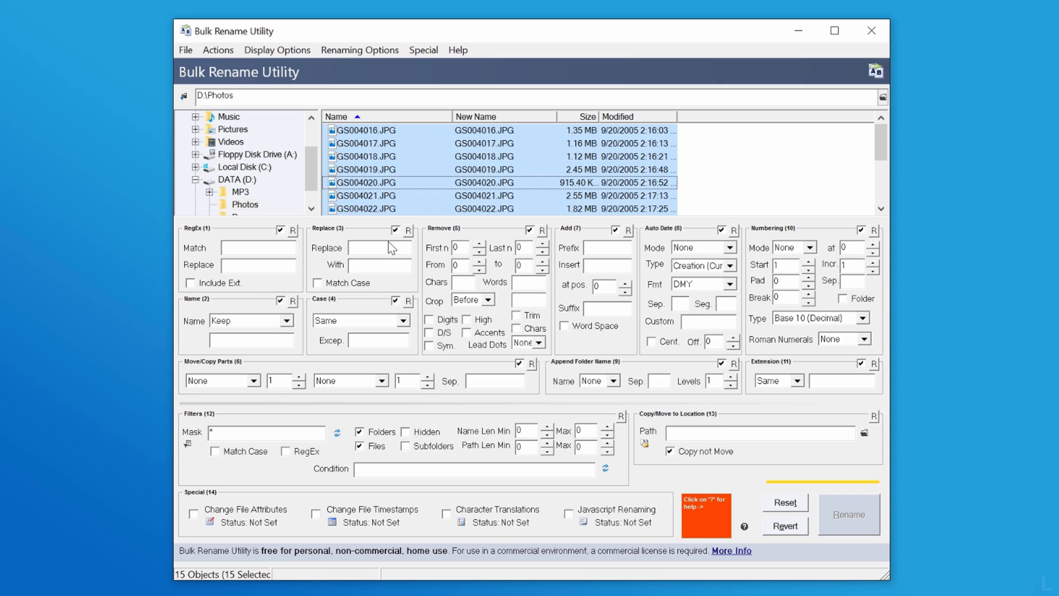
click(372, 248)
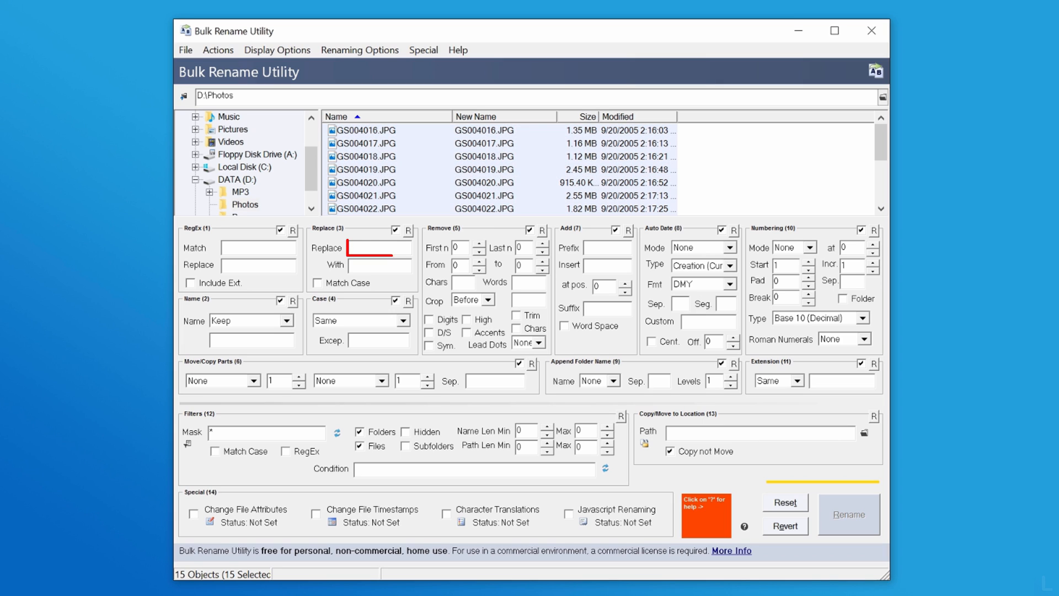
text(GS)
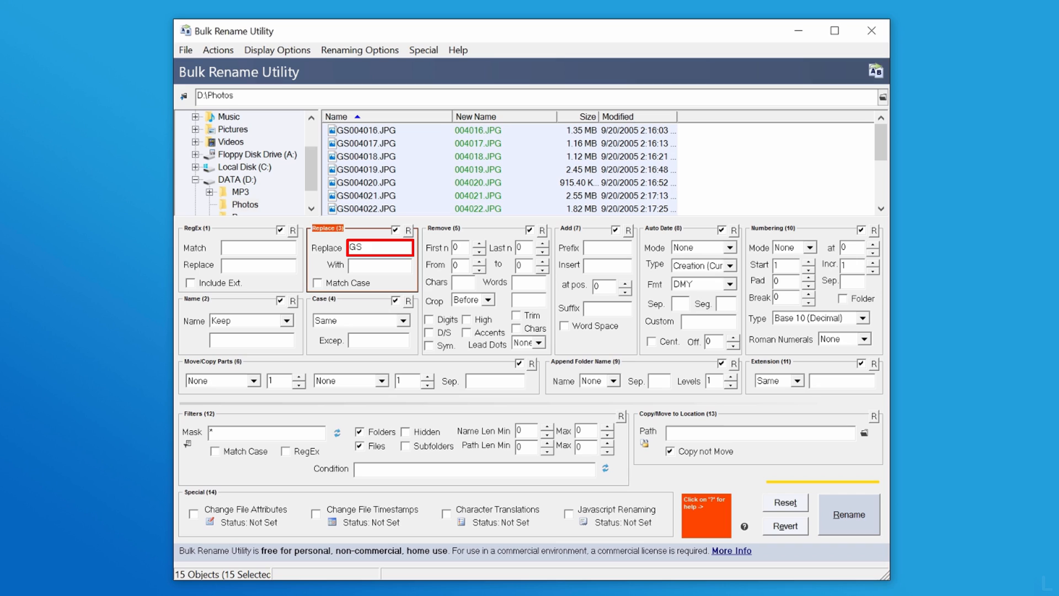
text(00)
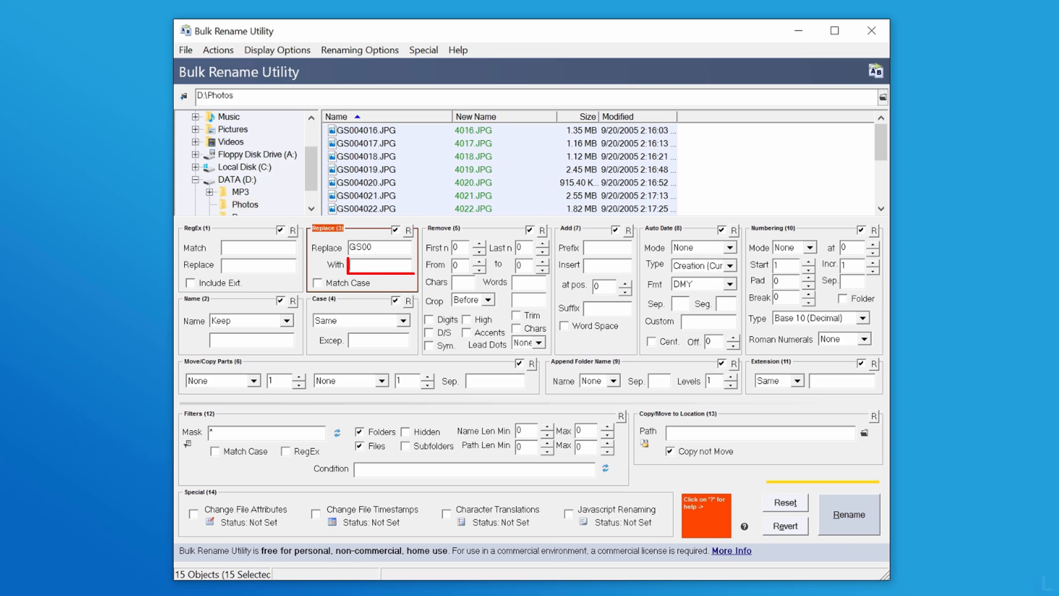
text(Nat)
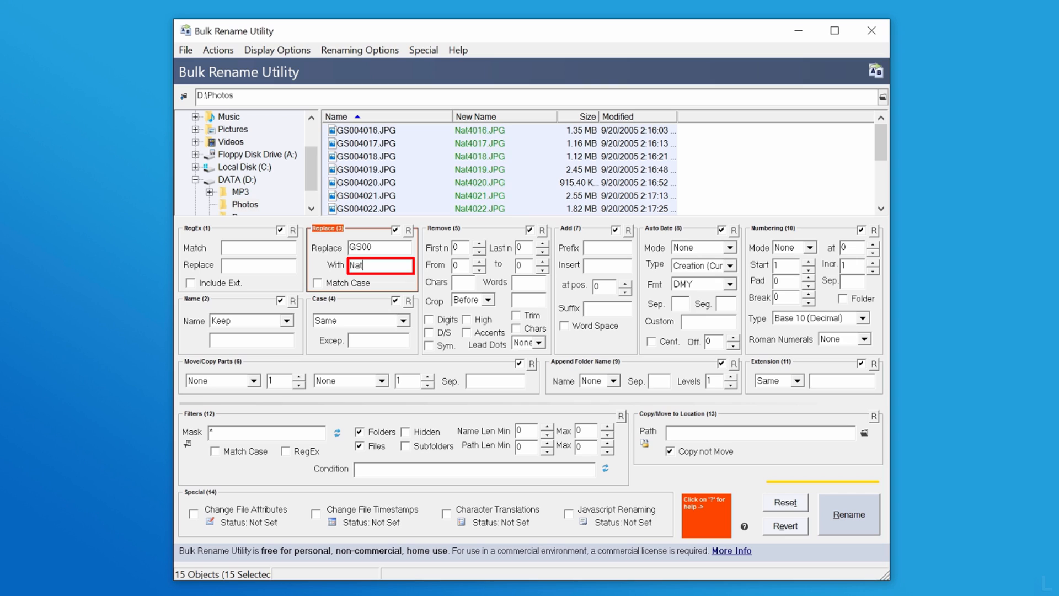
text(ure)
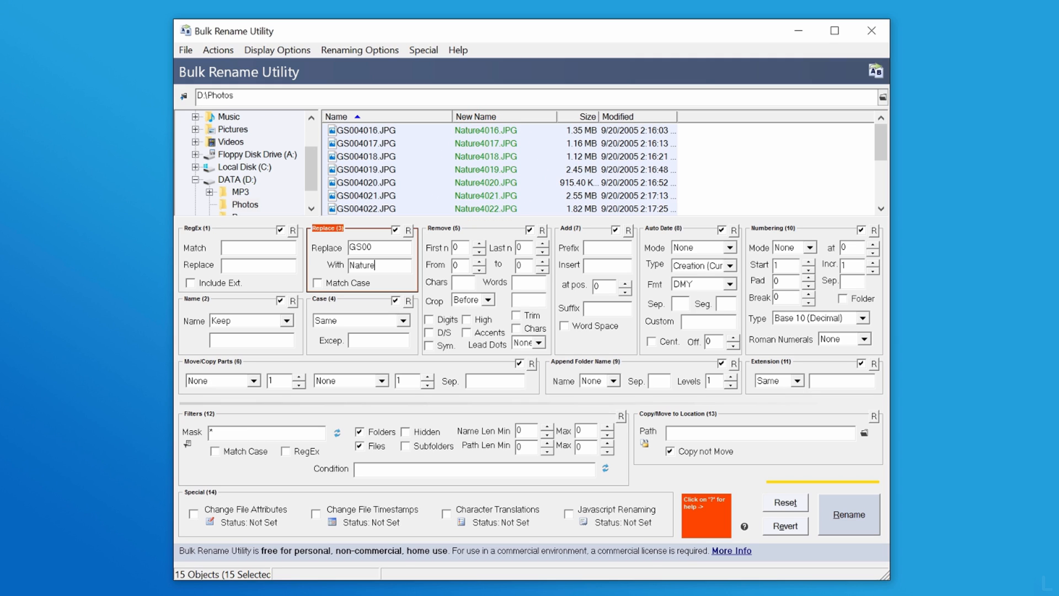
mouse_move(848, 514)
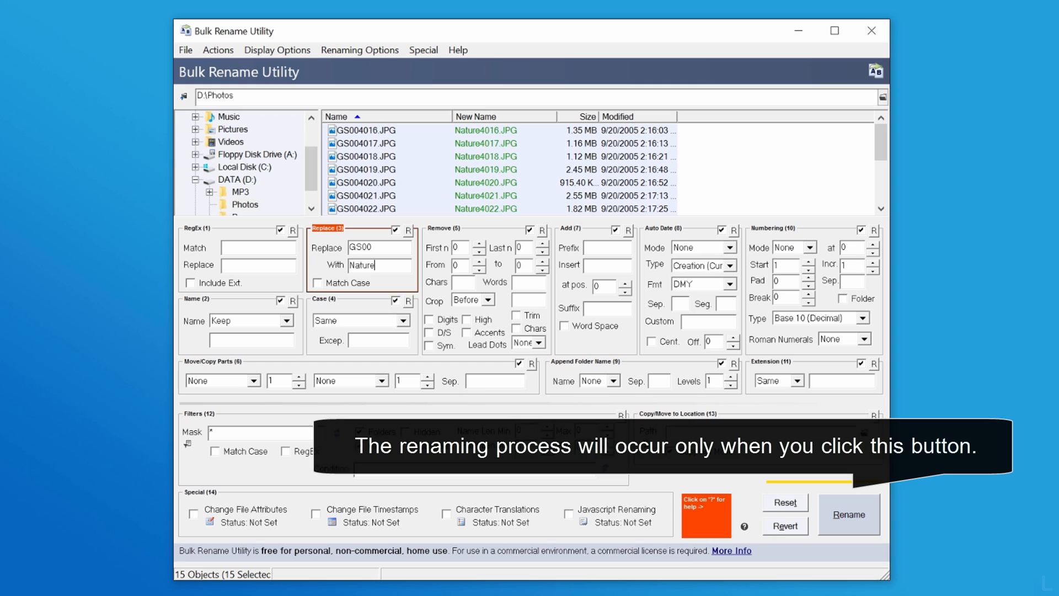
triple_click(380, 248)
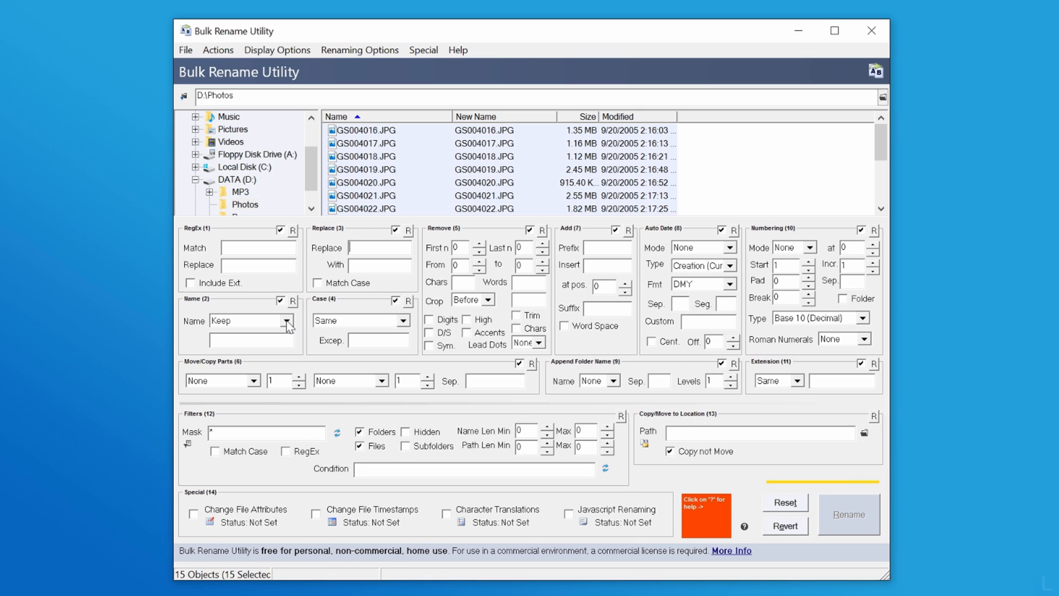
Set Name (2) to Remove and enter the fixed name 'Photo', previewing Photo.JPG.
click(290, 321)
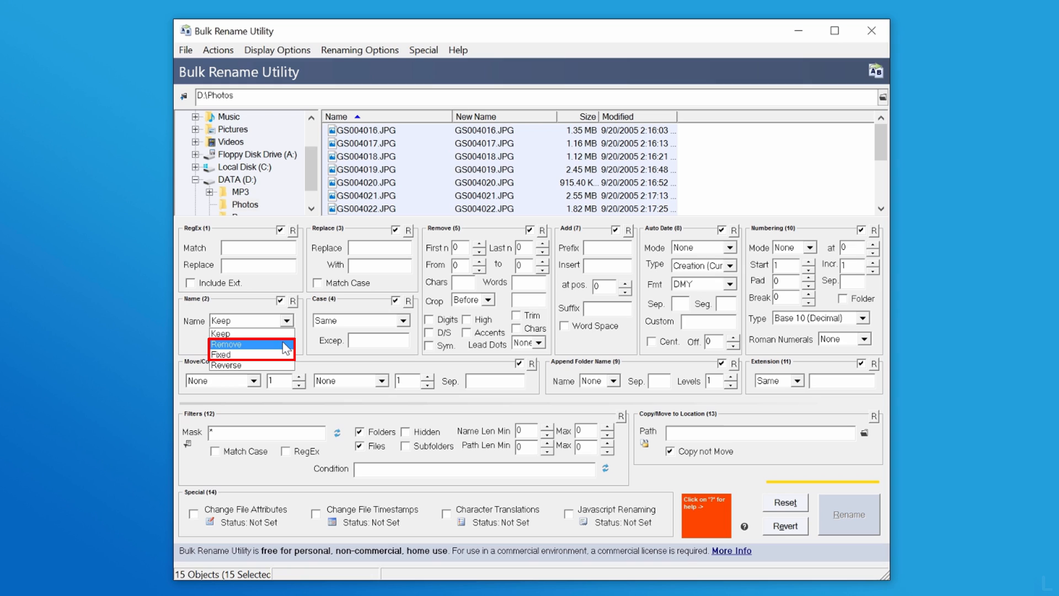
click(226, 344)
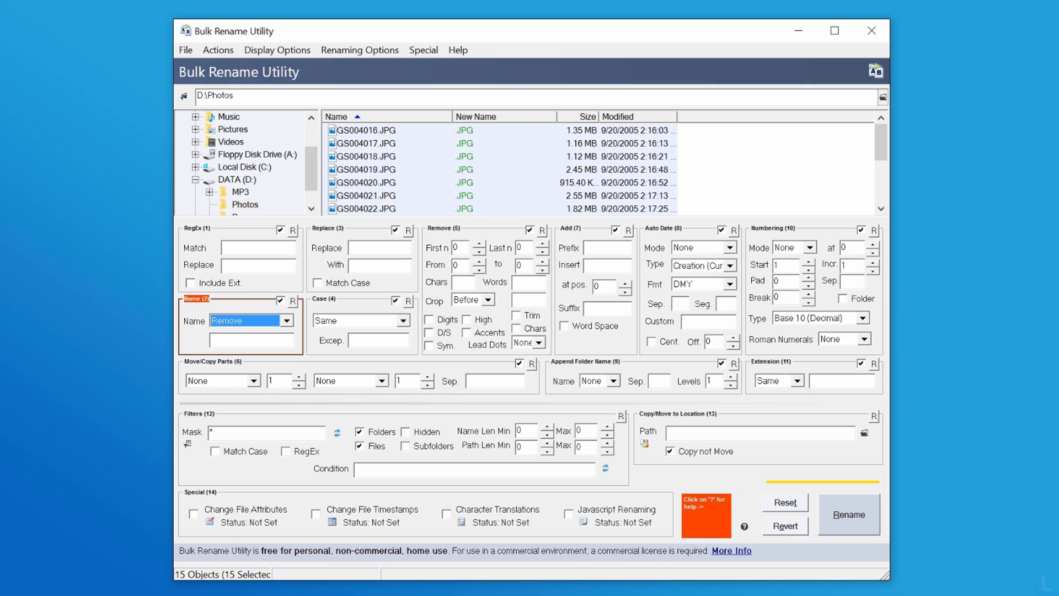
click(246, 337)
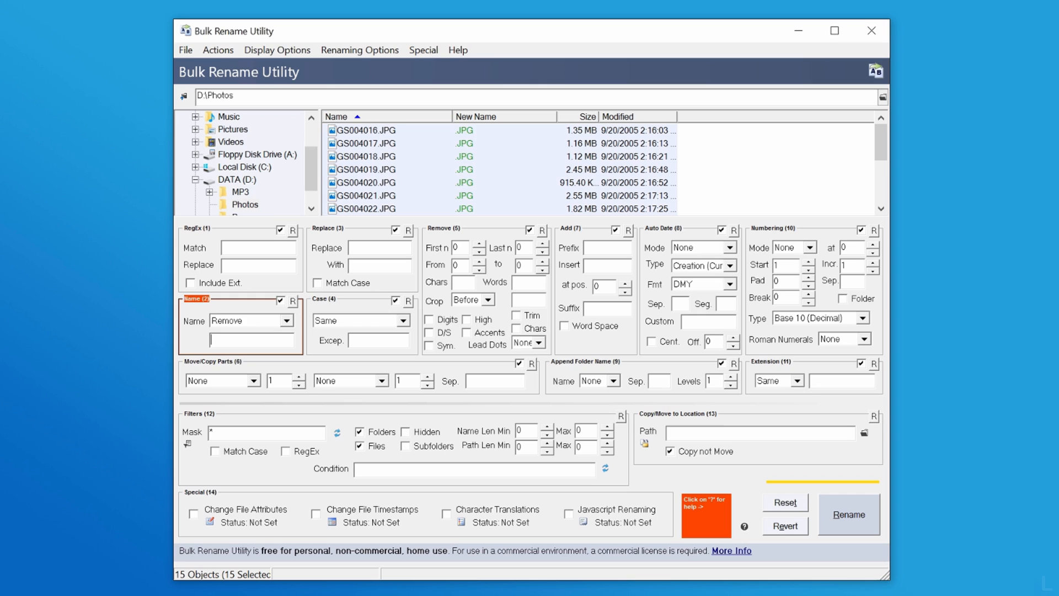
text(Photo)
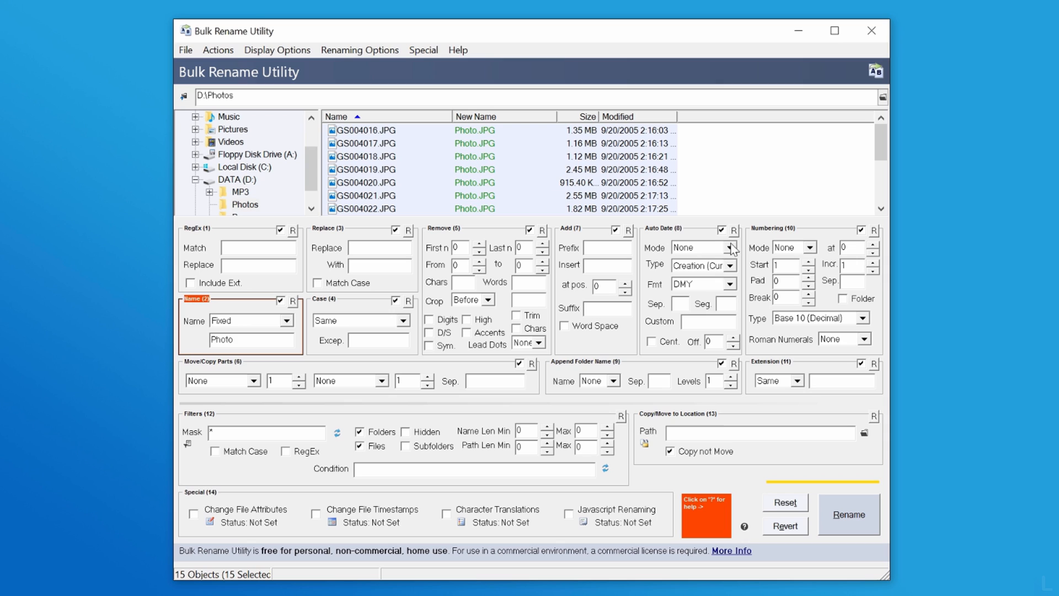
Set Numbering (10) Mode to Prefix, then Suffix, giving Photo1.JPG, Photo2.JPG and so on.
click(809, 247)
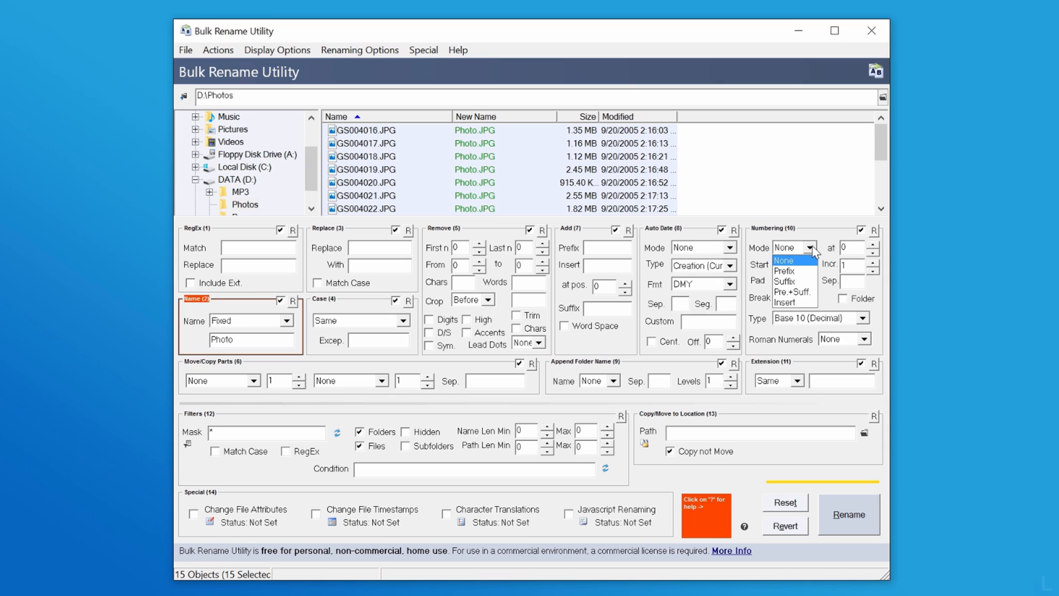
mouse_move(783, 271)
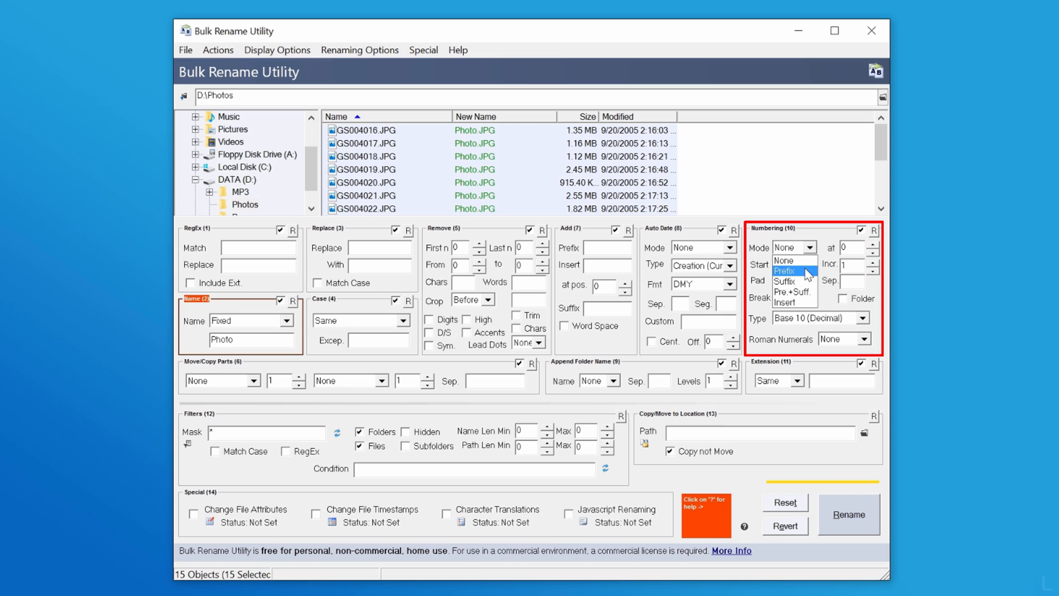
click(786, 271)
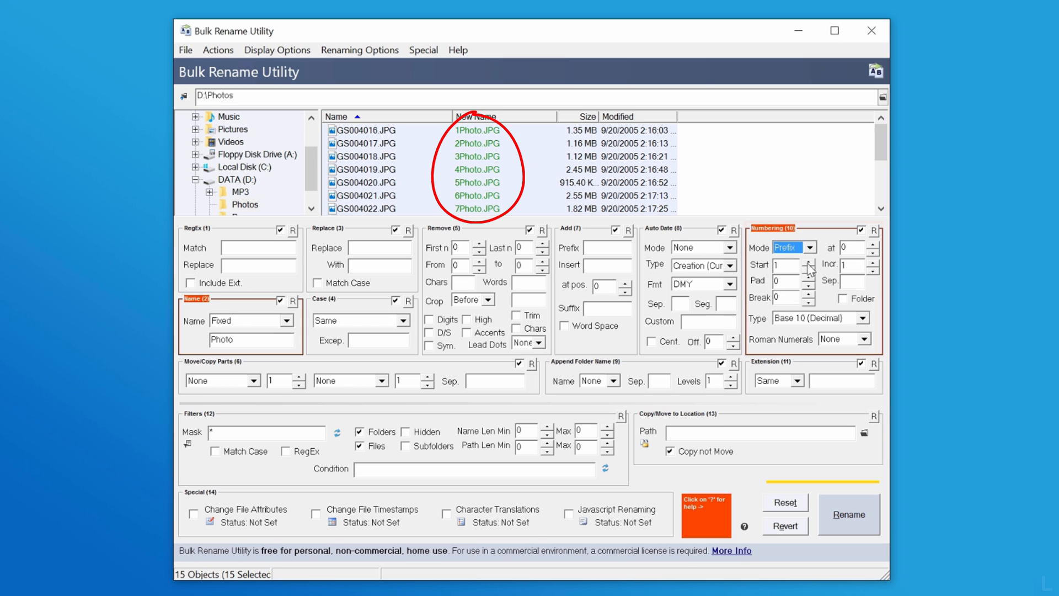
click(808, 247)
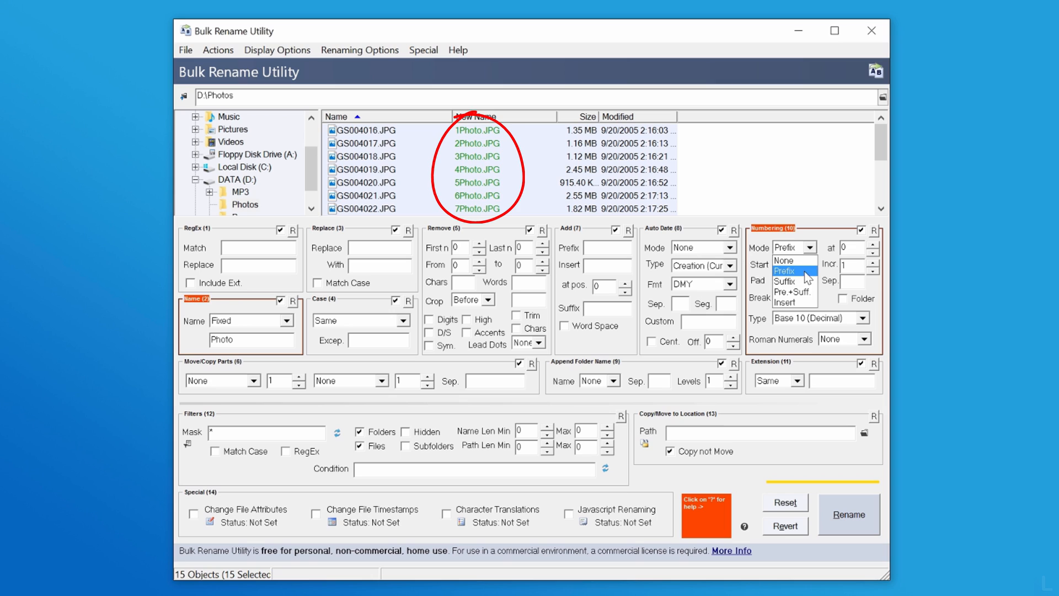
click(787, 281)
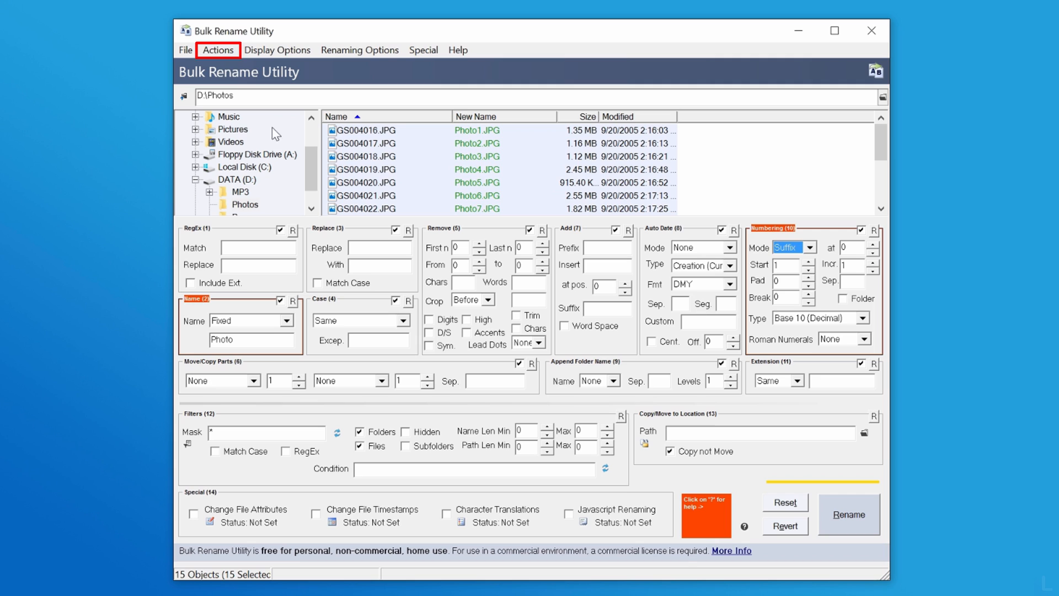
Reset all renaming criteria via Actions so the original GS00 names return.
click(217, 50)
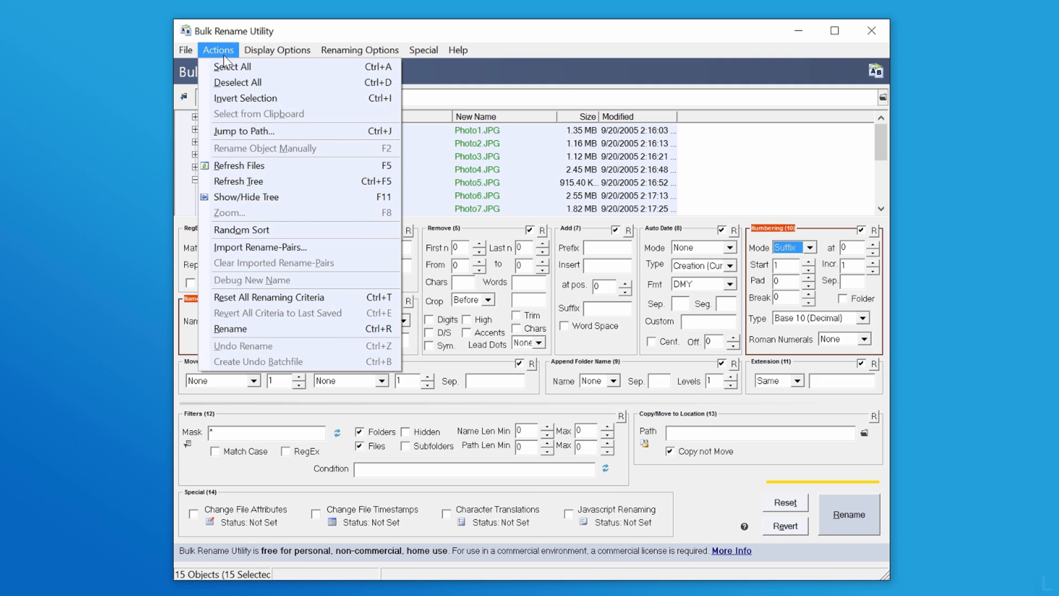
mouse_move(270, 297)
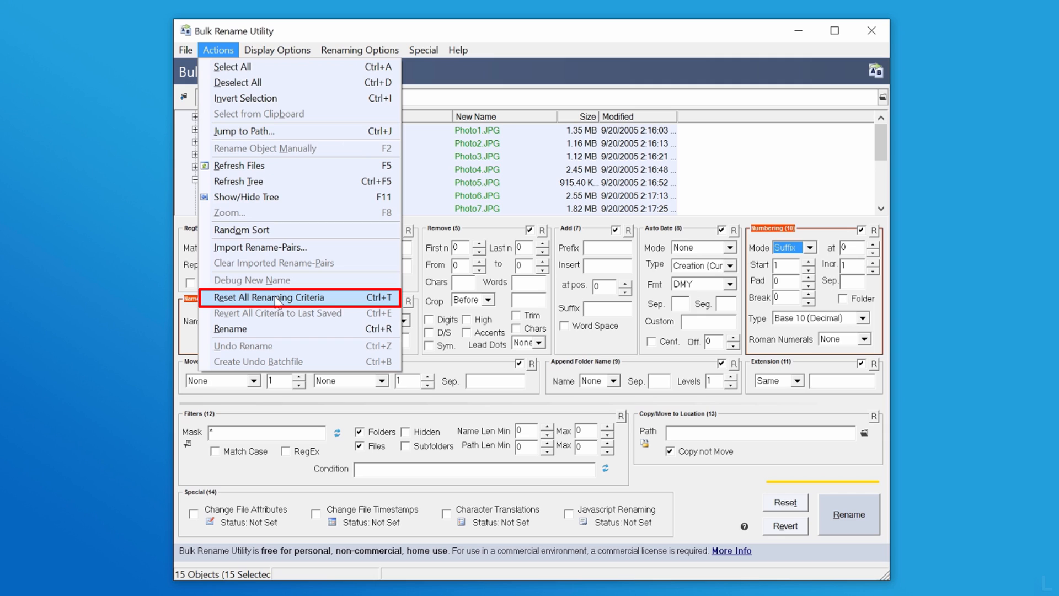
mouse_move(276, 304)
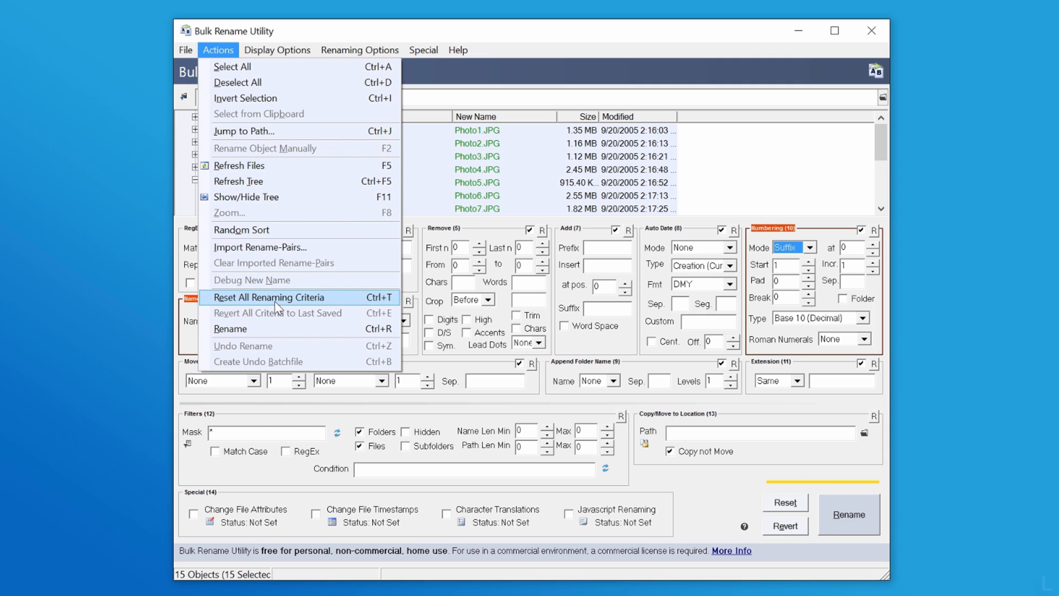
click(269, 297)
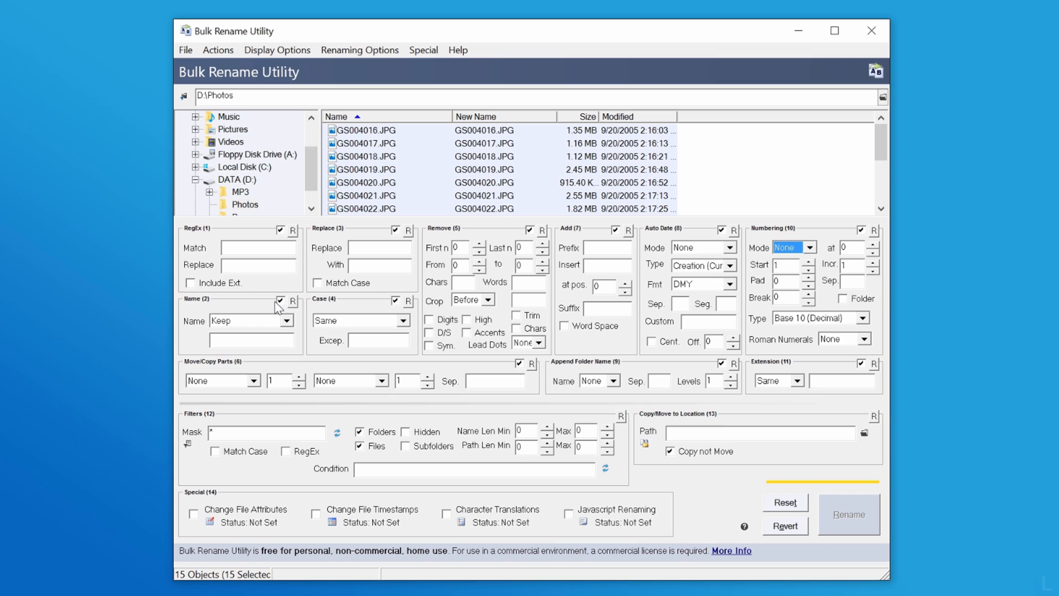
mouse_move(621, 285)
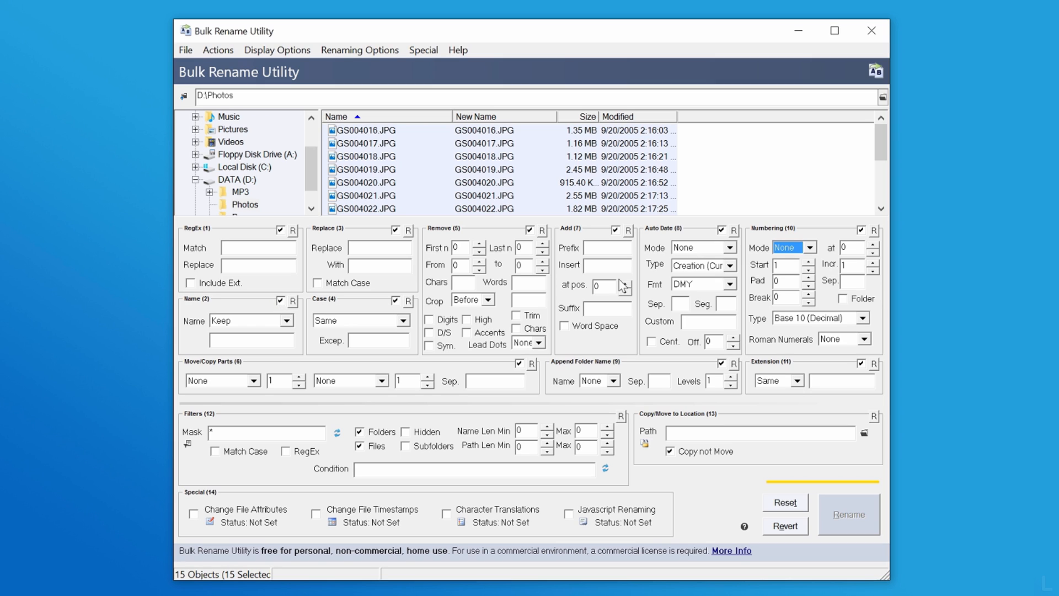
Set Auto Date Mode to Prefix and Replace (3) GS00 with Nature-, giving 14-11-15-Nature-4016.JPG.
click(730, 247)
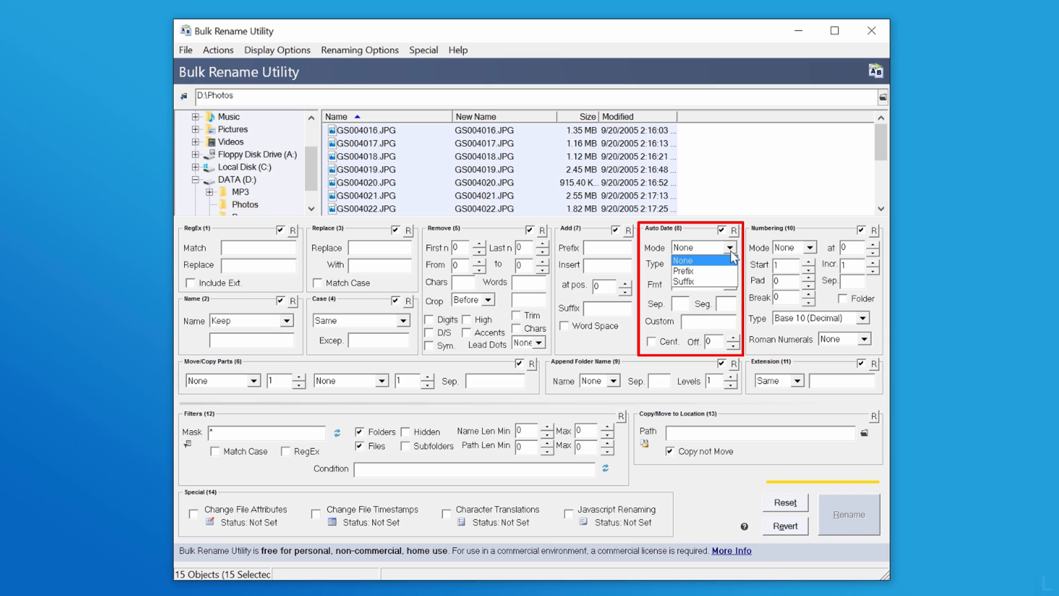
click(681, 264)
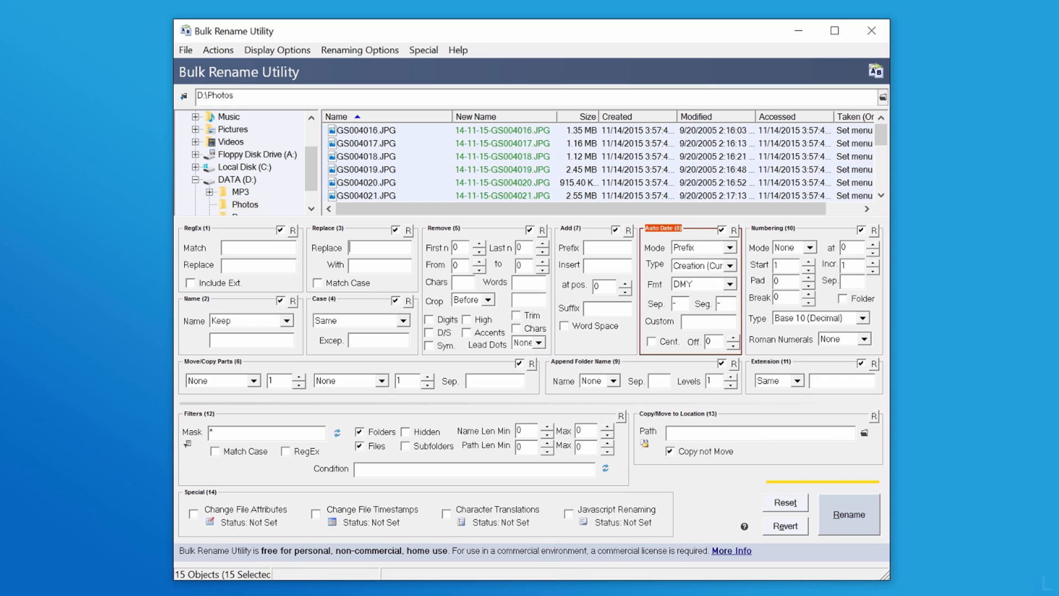
text(GS)
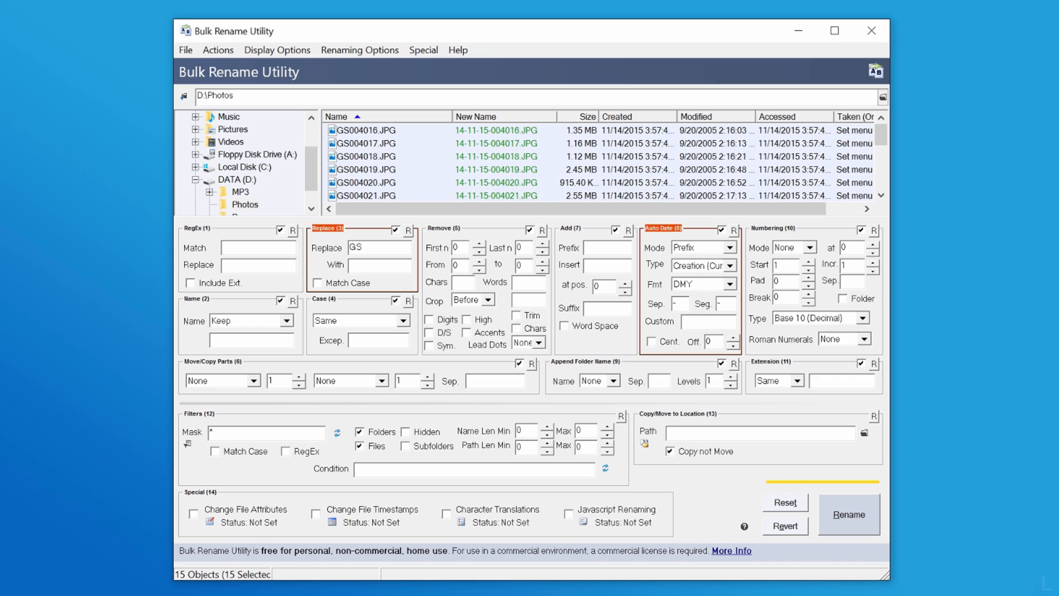
text(00)
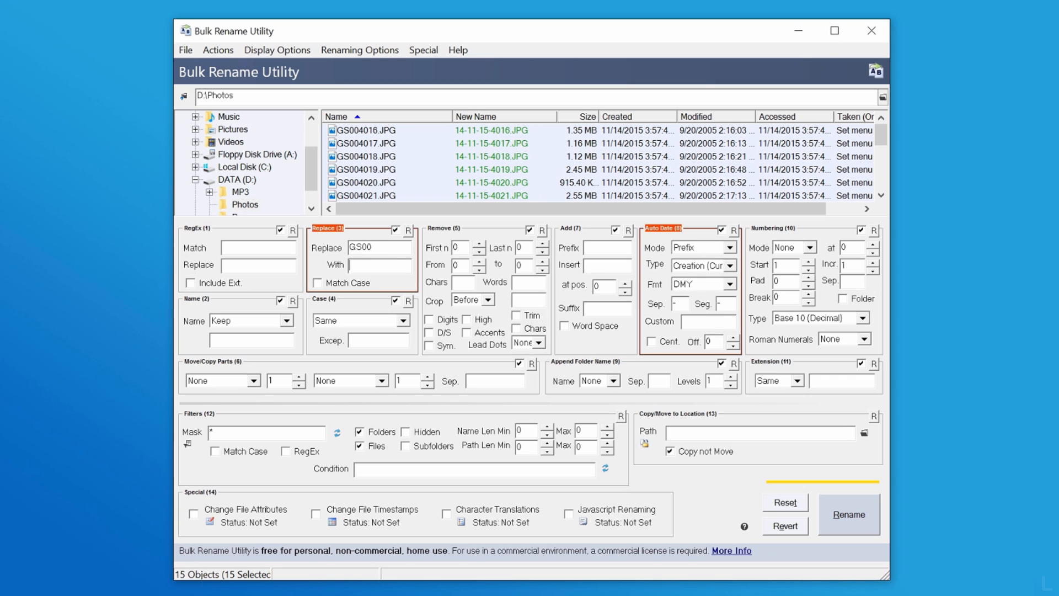
text(Nature-)
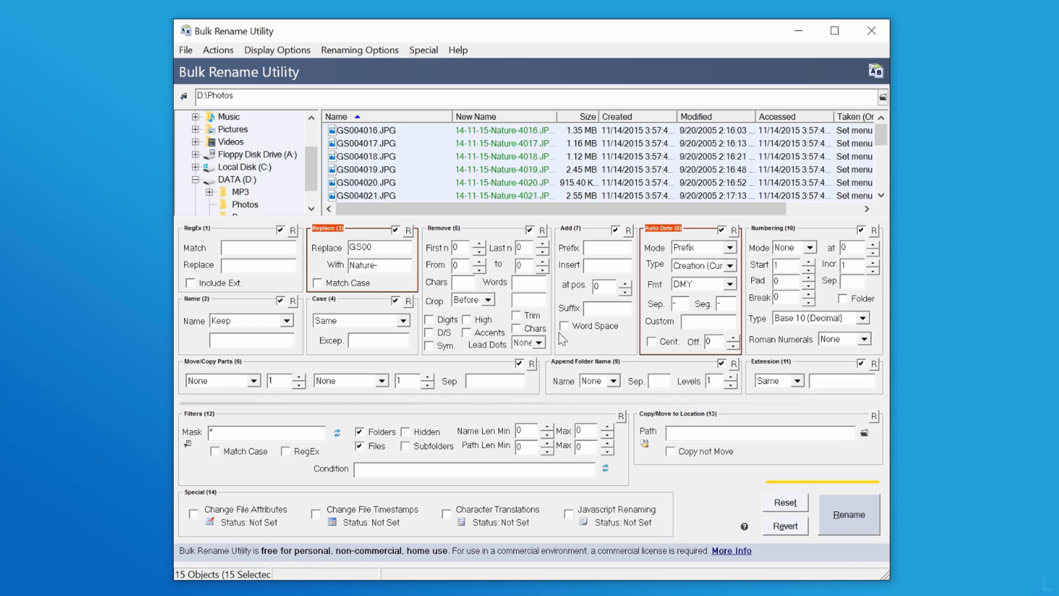
Set Extension (11) to Lower so names end in .jpg.
click(798, 380)
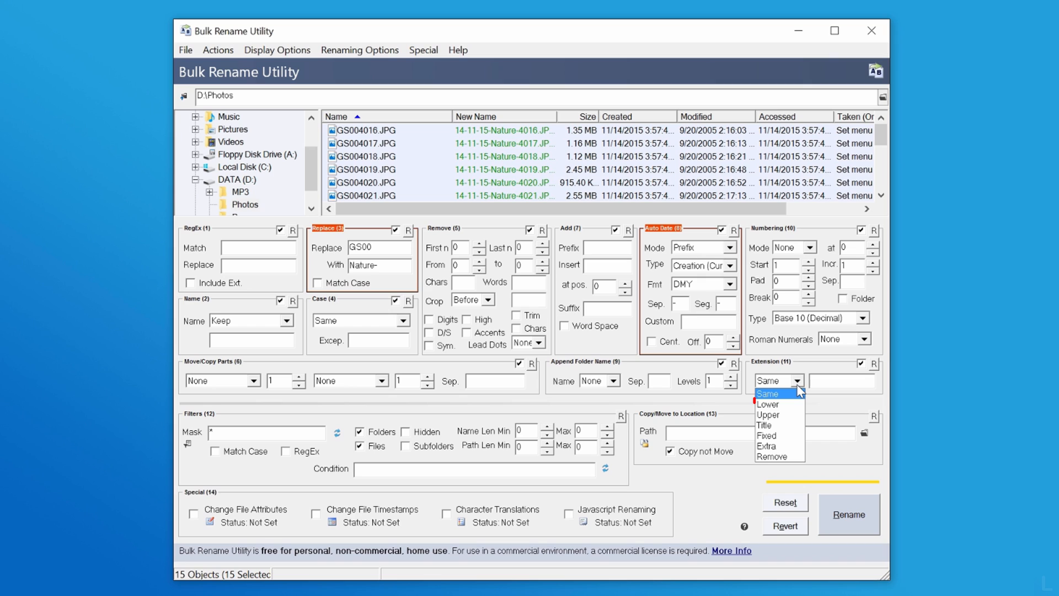
mouse_move(776, 404)
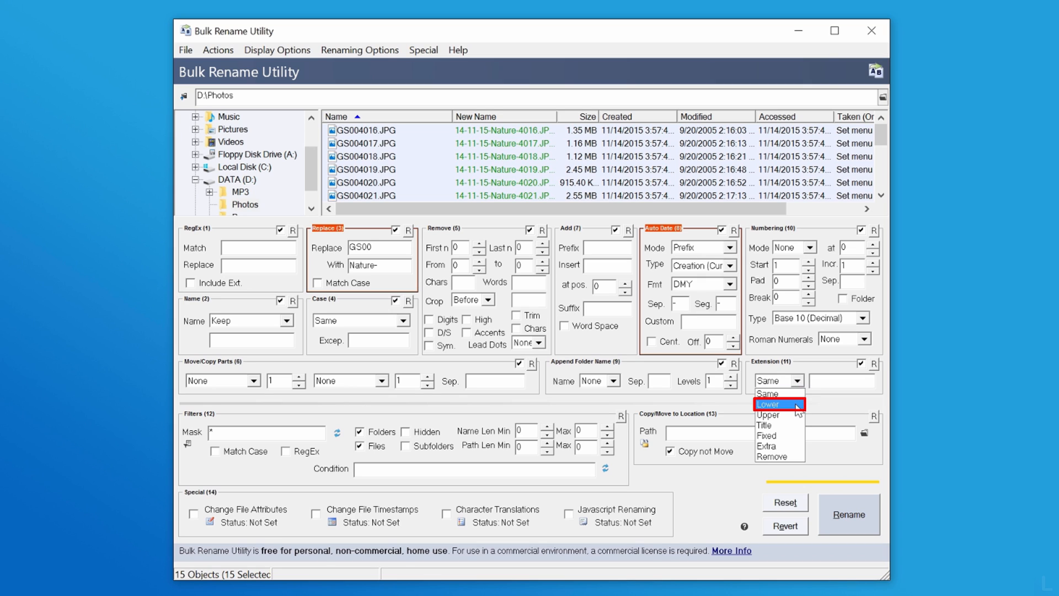
click(768, 403)
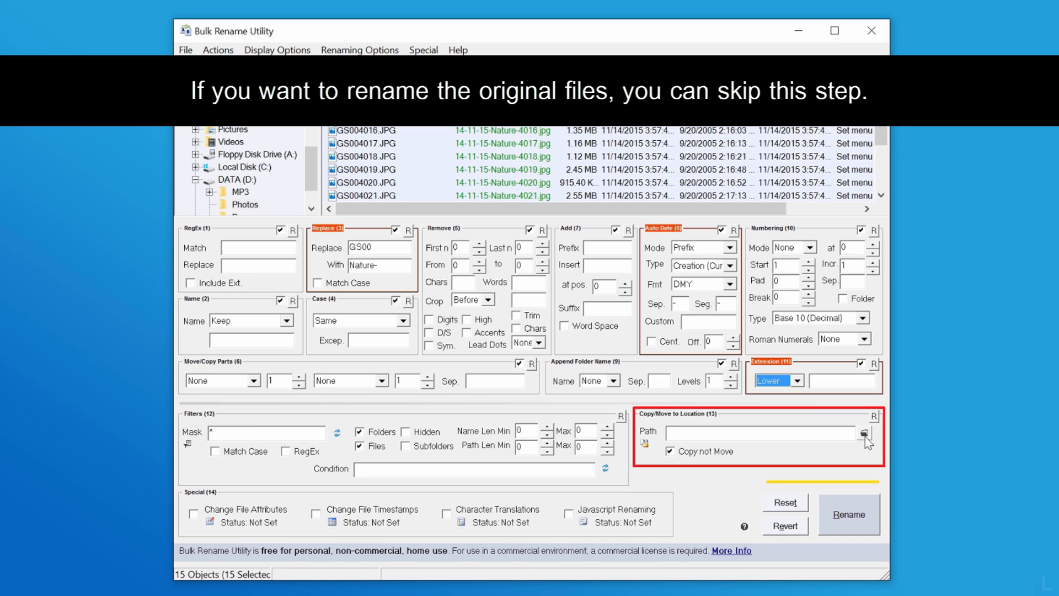
Set Copy/Move to Location to a new folder 'renamed' inside D:\Photos.
click(862, 432)
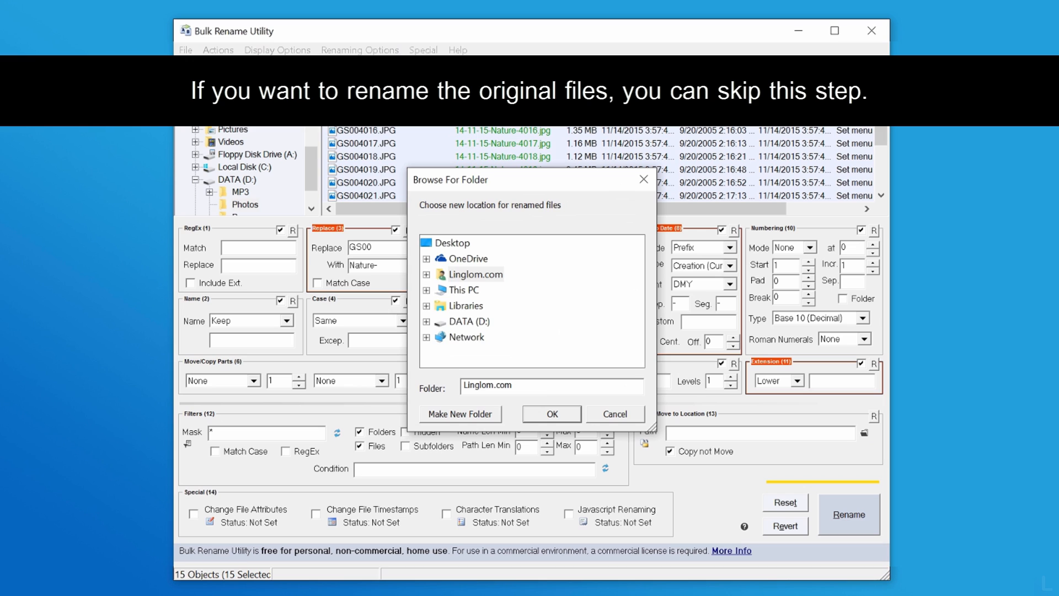
click(477, 336)
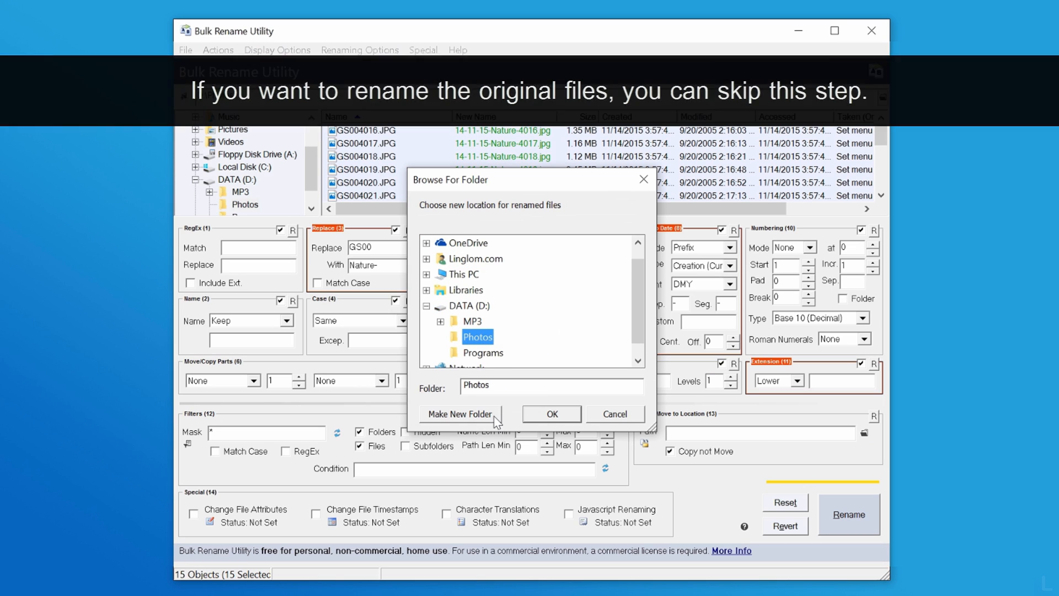
click(460, 417)
text(renamed)
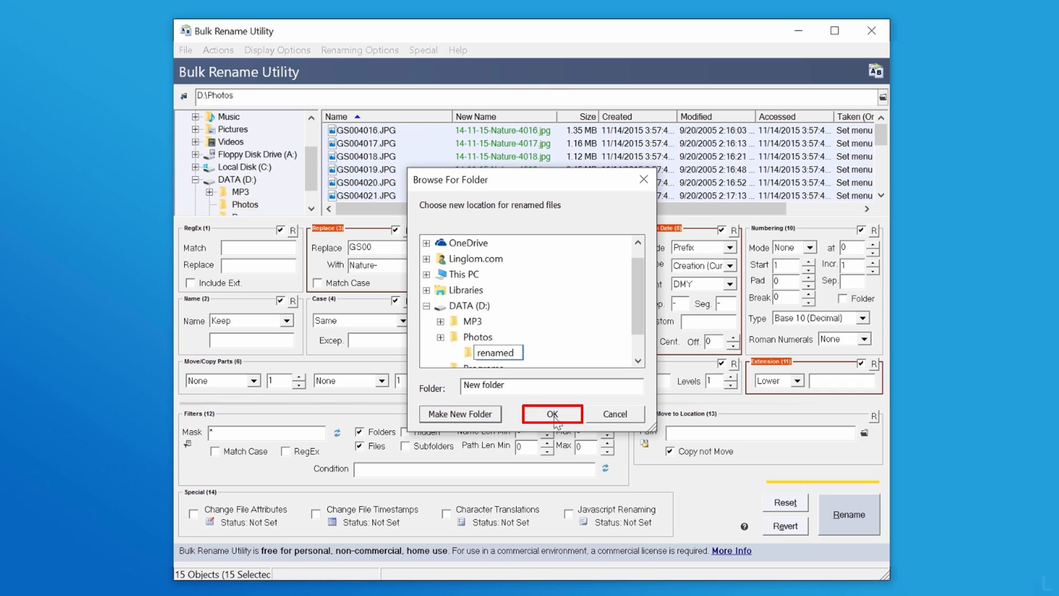
click(551, 413)
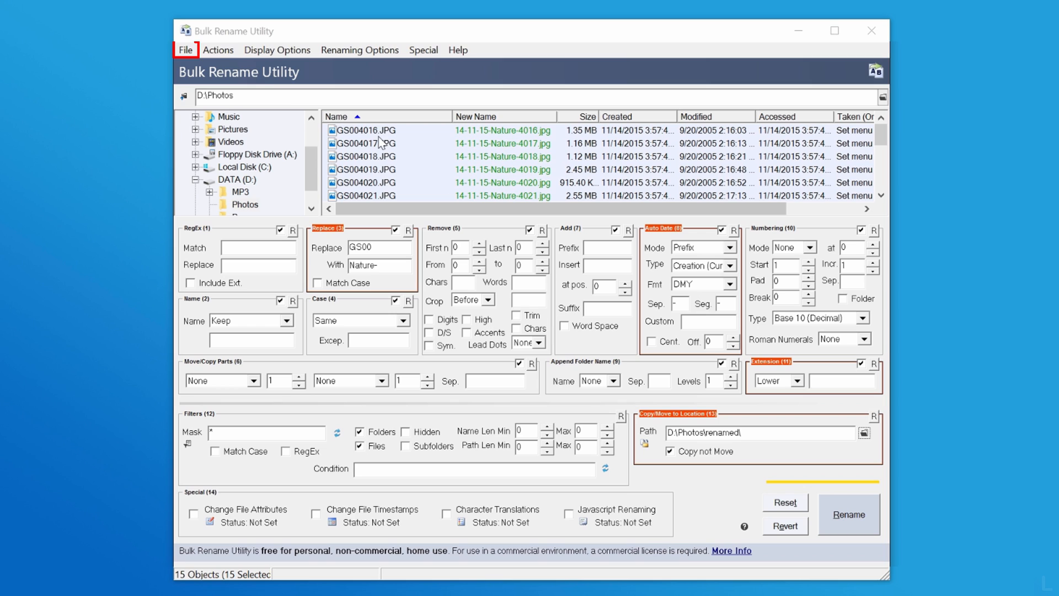
Save the current renaming settings as the favourite file ren_photo.bru.
click(185, 50)
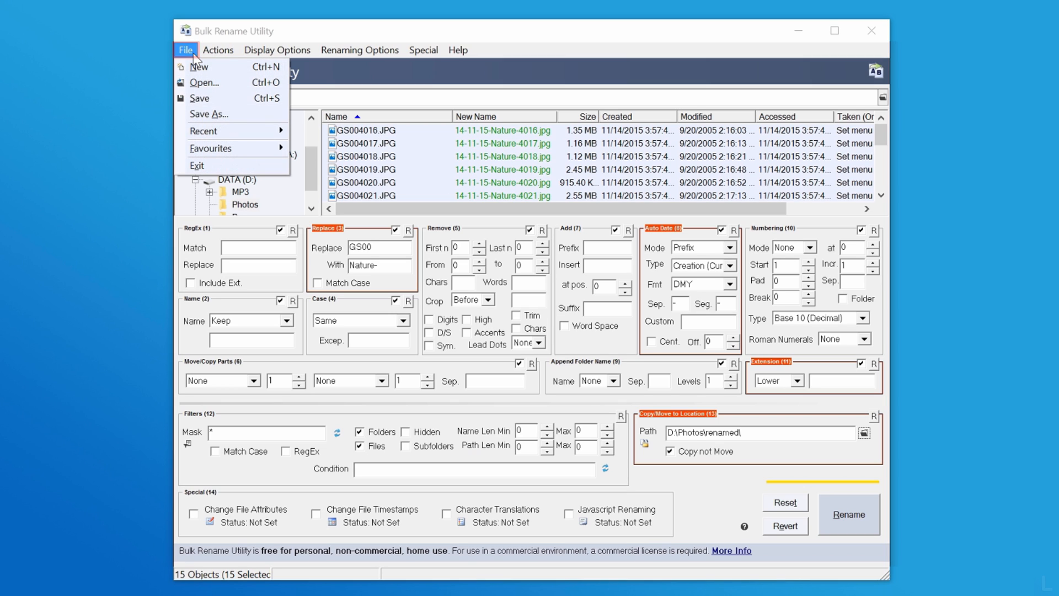
mouse_move(209, 114)
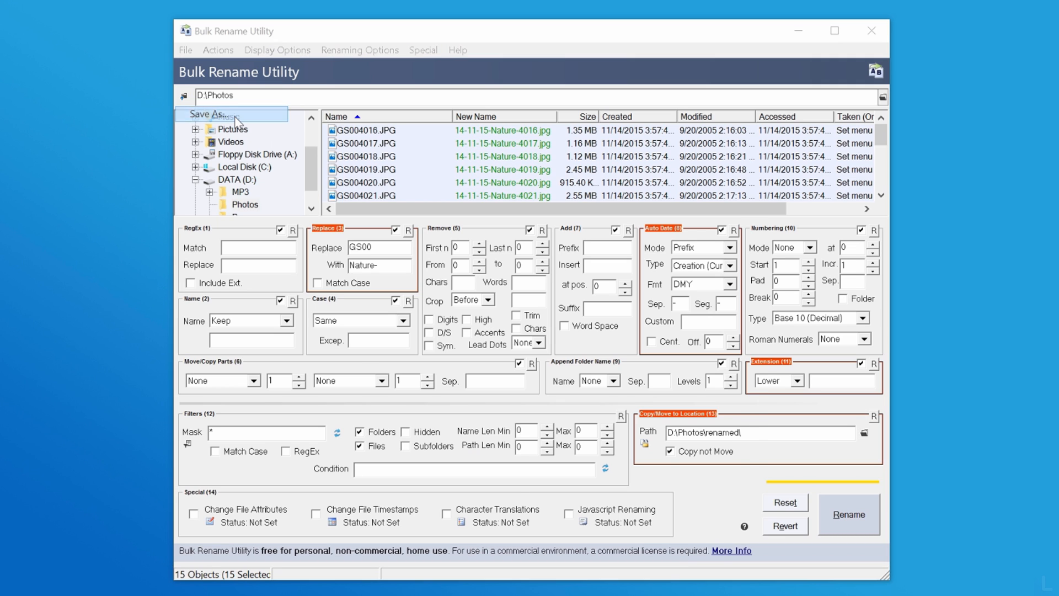
click(202, 114)
text(ren_photo.bru)
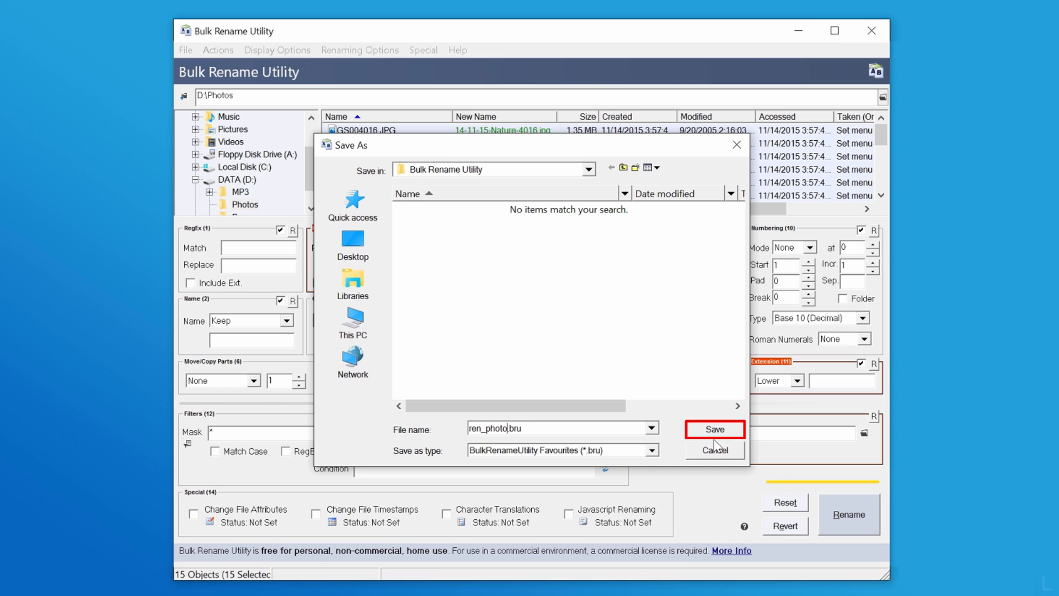
click(714, 429)
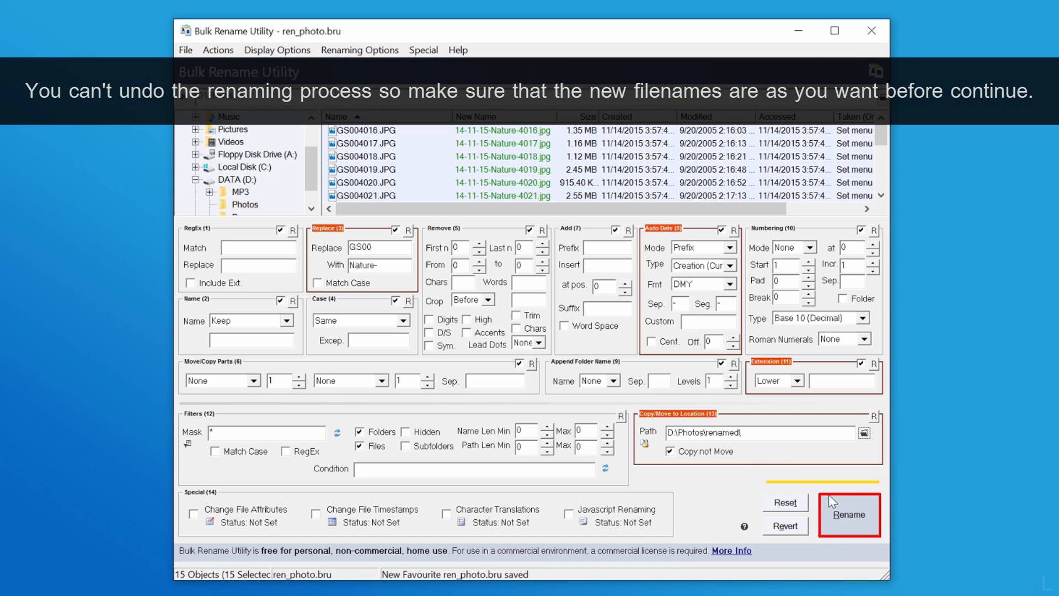
Run the rename on all 15 photos and acknowledge the completion message.
click(849, 515)
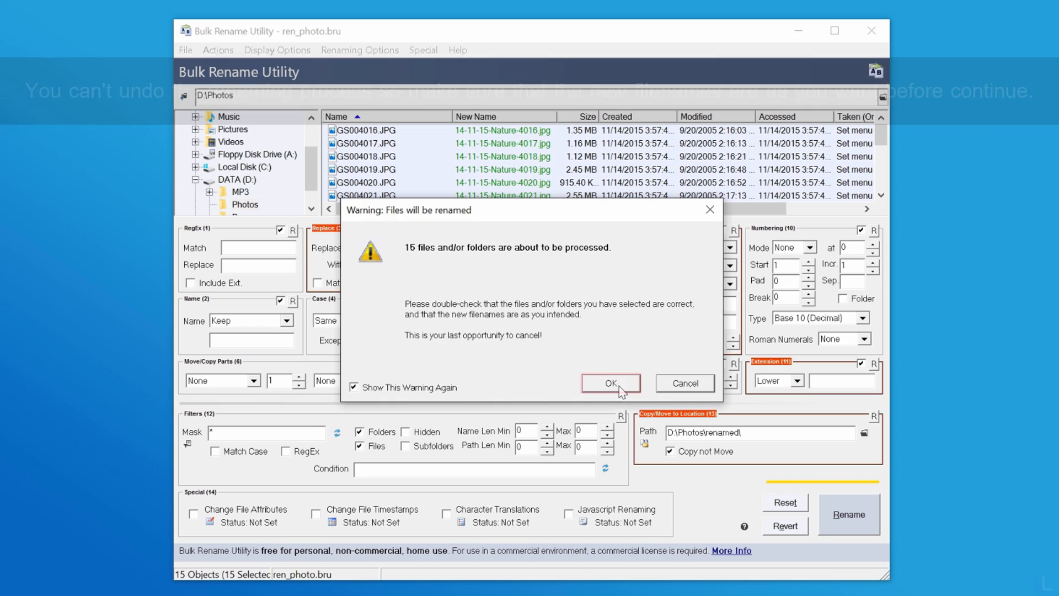
click(609, 382)
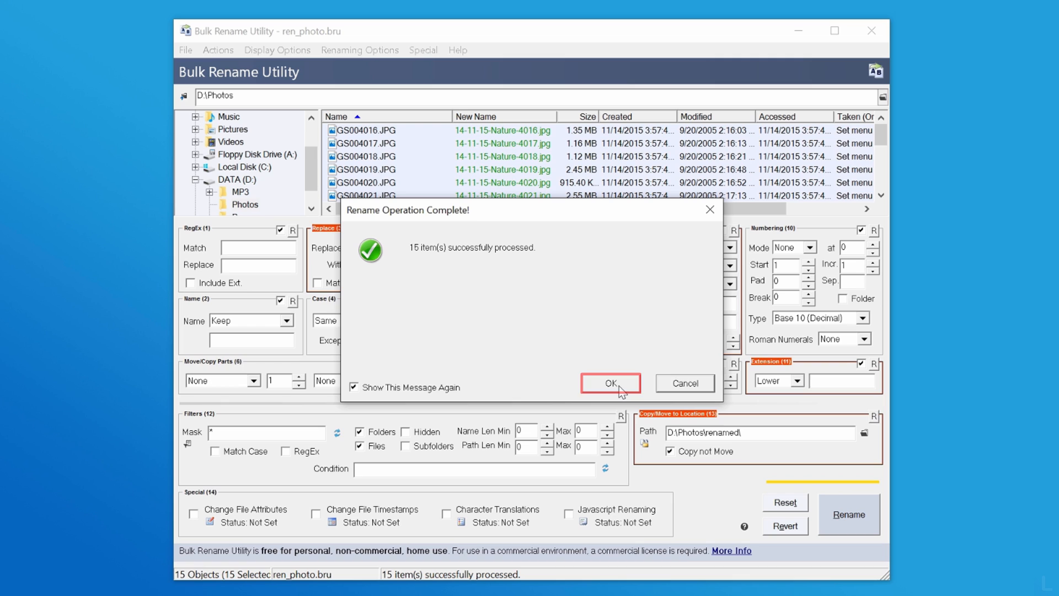
click(609, 382)
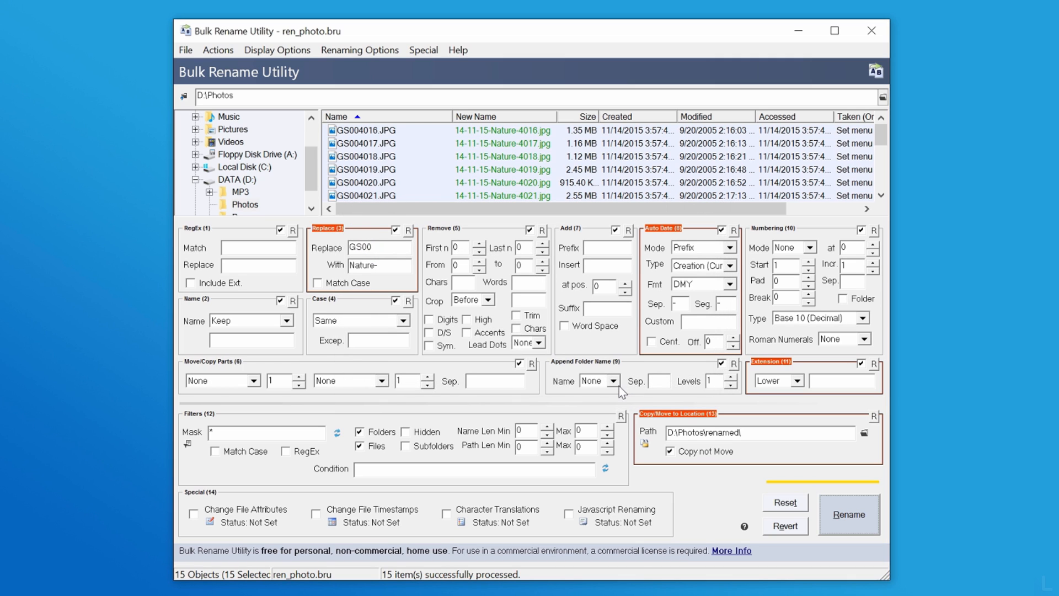